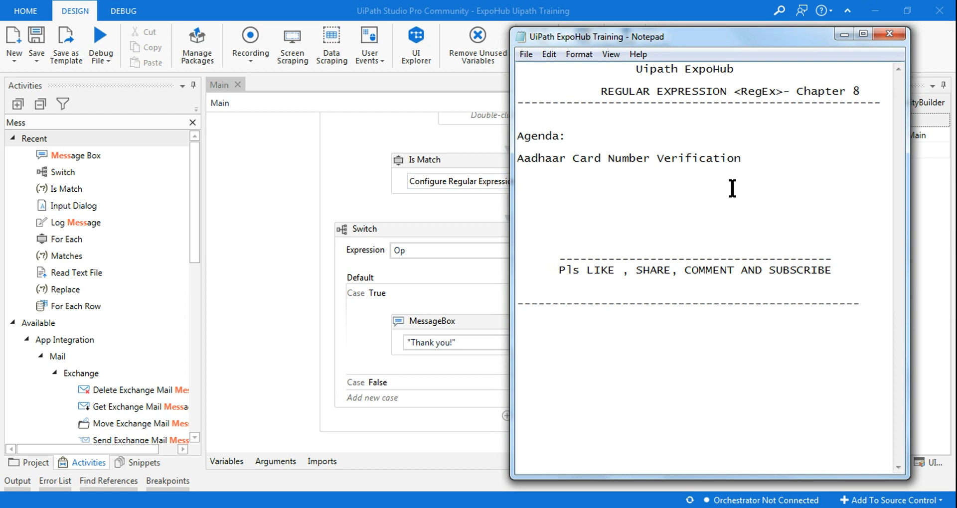
pyautogui.click(518, 191)
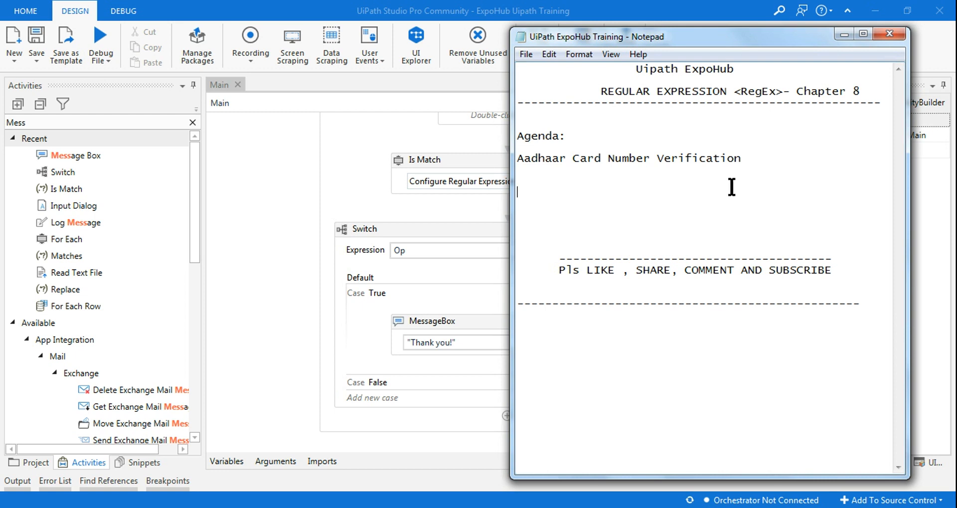
pyautogui.moveTo(738, 202)
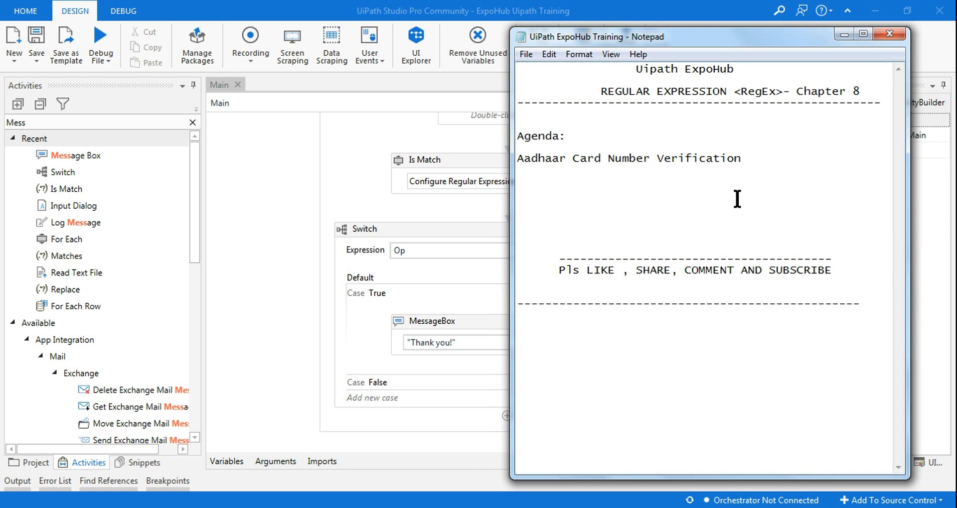
pyautogui.click(517, 202)
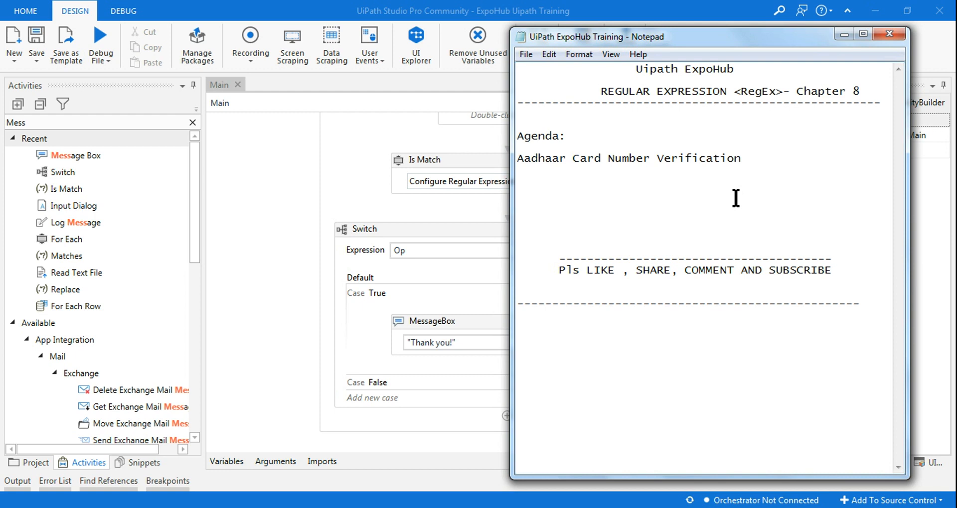
pyautogui.click(517, 202)
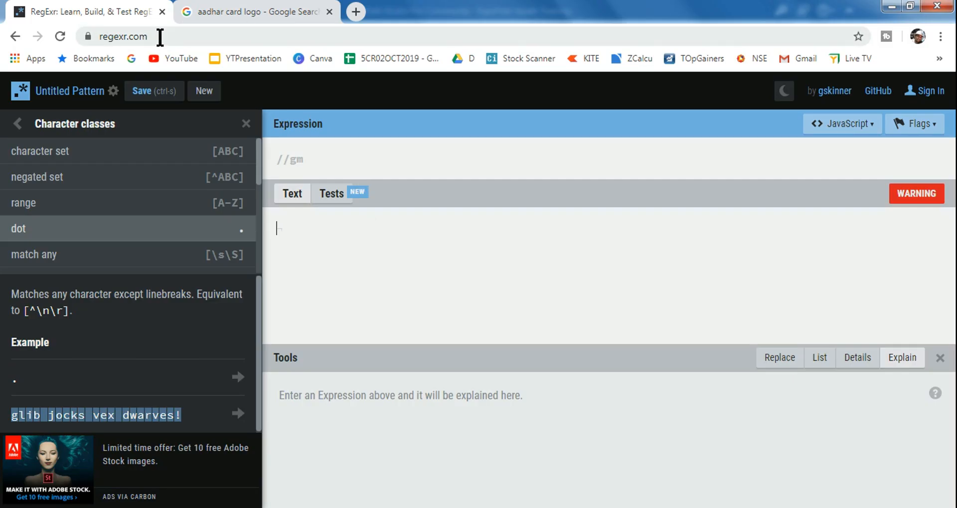
pyautogui.moveTo(308, 230)
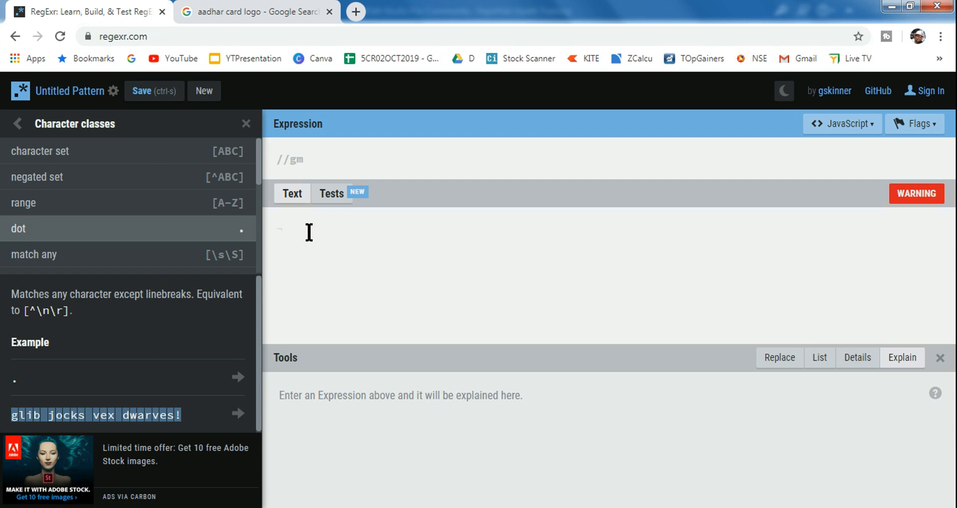
pyautogui.write('1234 1')
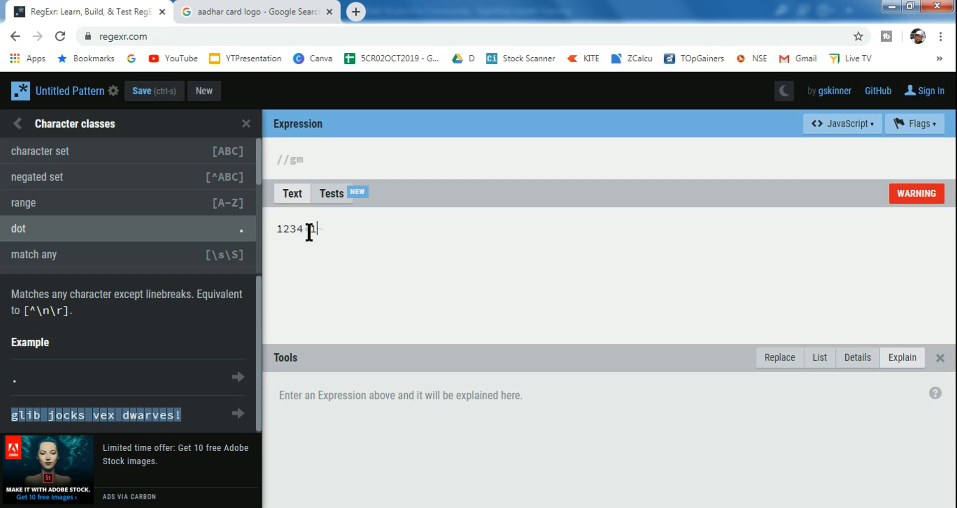
pyautogui.write('1234')
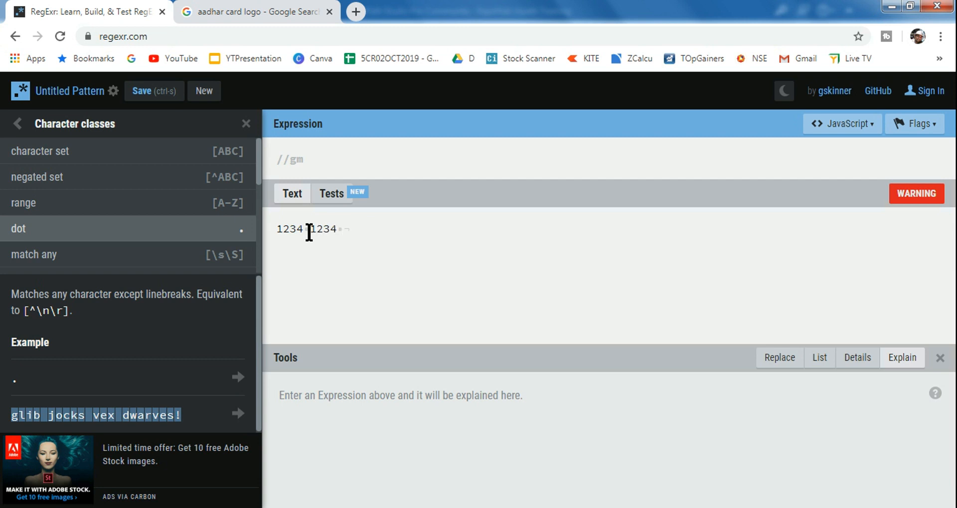
pyautogui.write('1234')
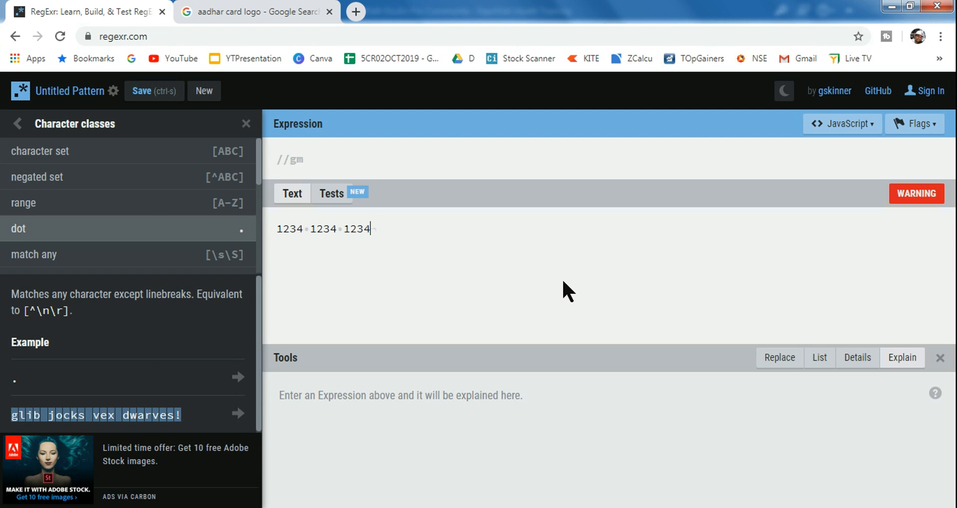
pyautogui.moveTo(252, 120)
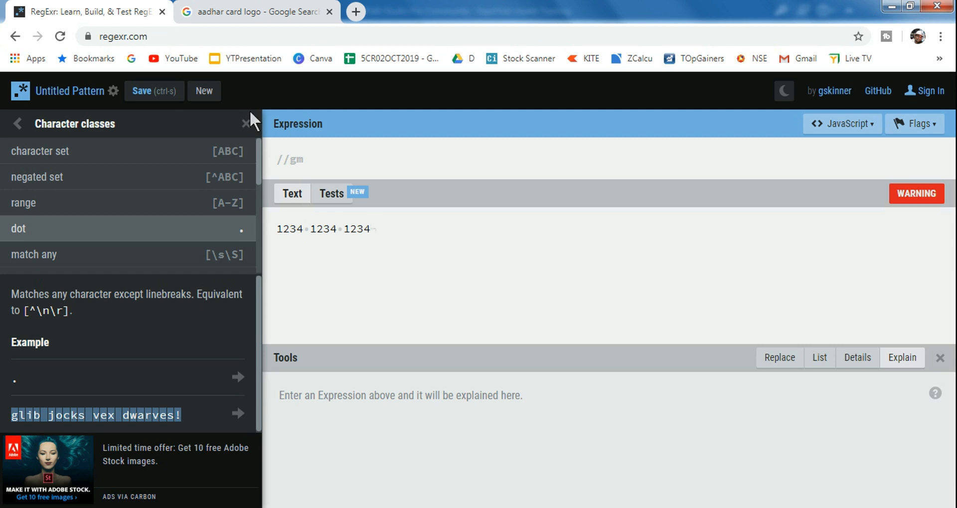
pyautogui.moveTo(415, 152)
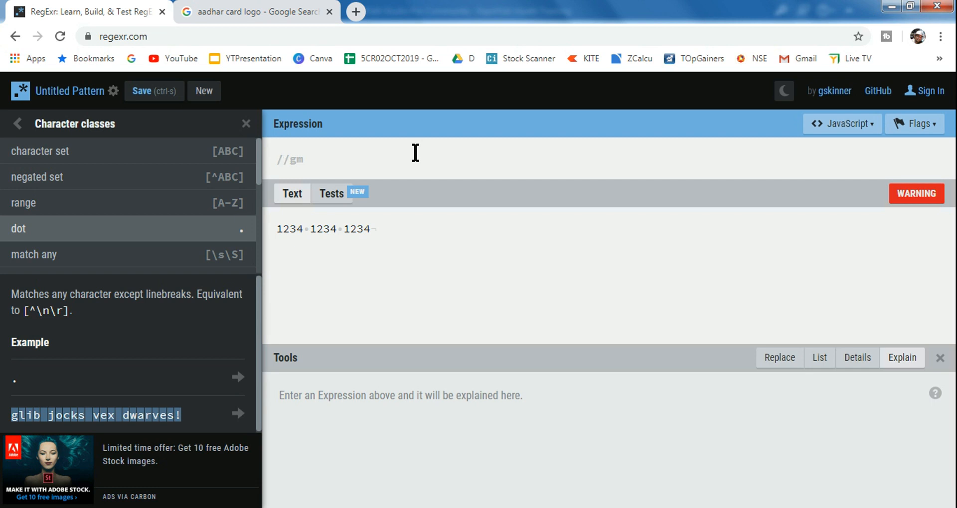
# - Write the expression ^\d{4} so only the leading 1234 group matches
pyautogui.write('^')
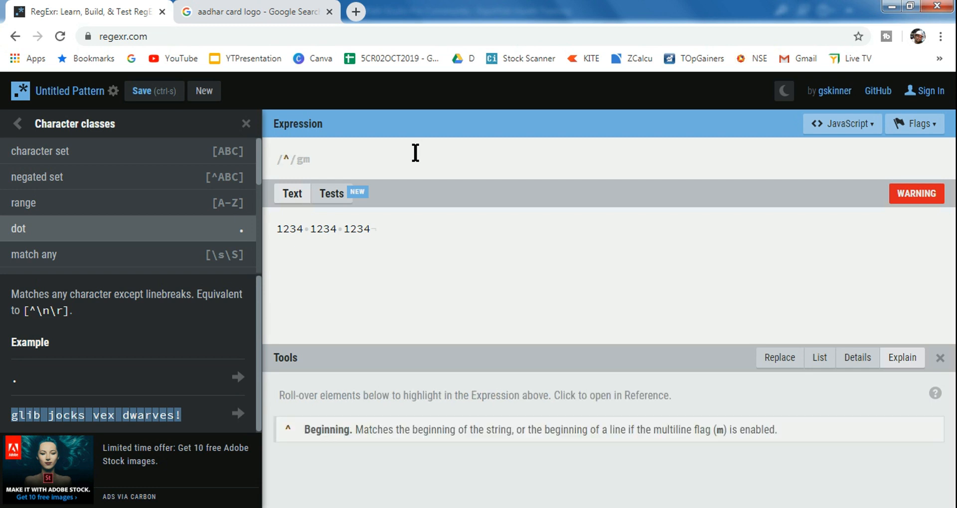
pyautogui.moveTo(279, 234)
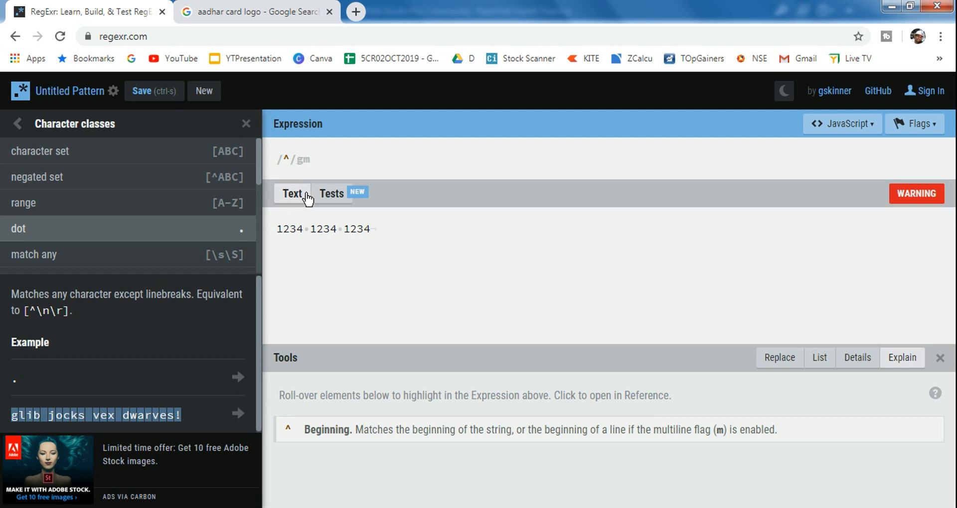
pyautogui.moveTo(477, 185)
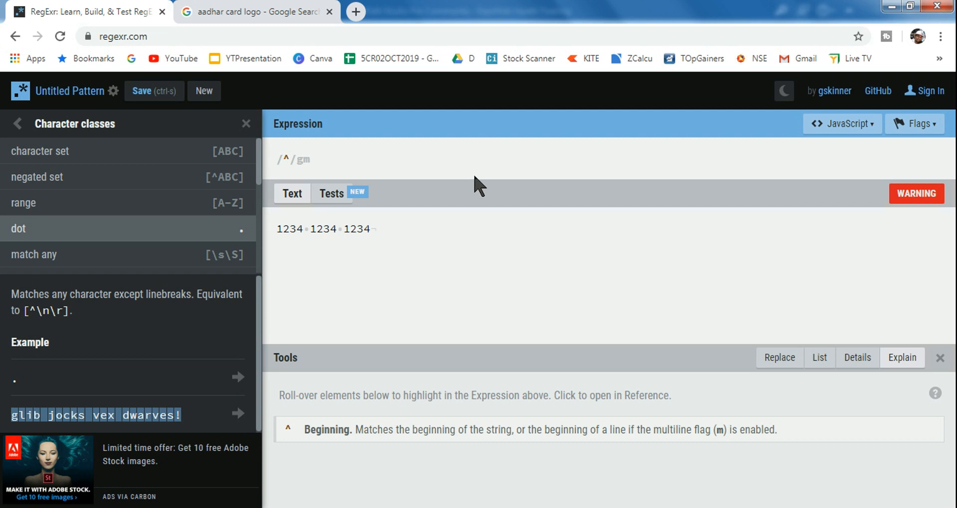
pyautogui.click(290, 160)
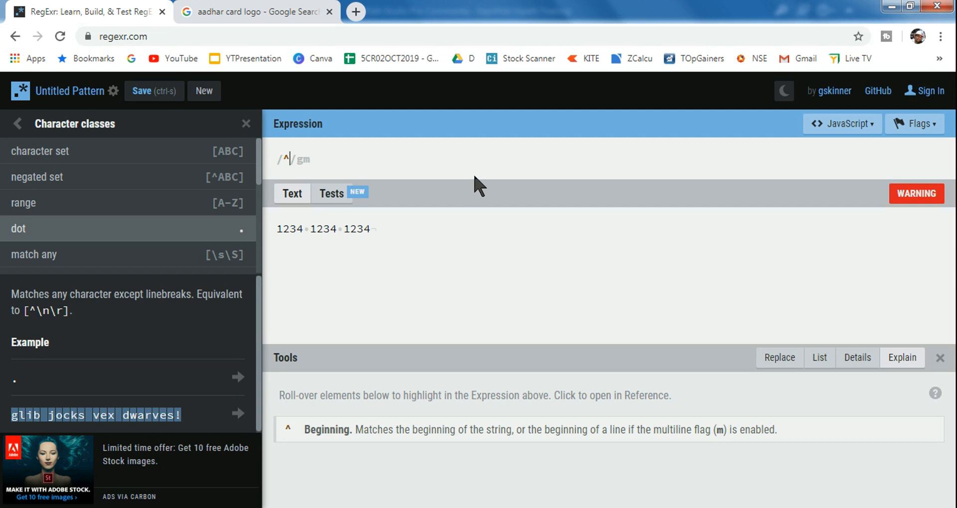
pyautogui.write('\\d')
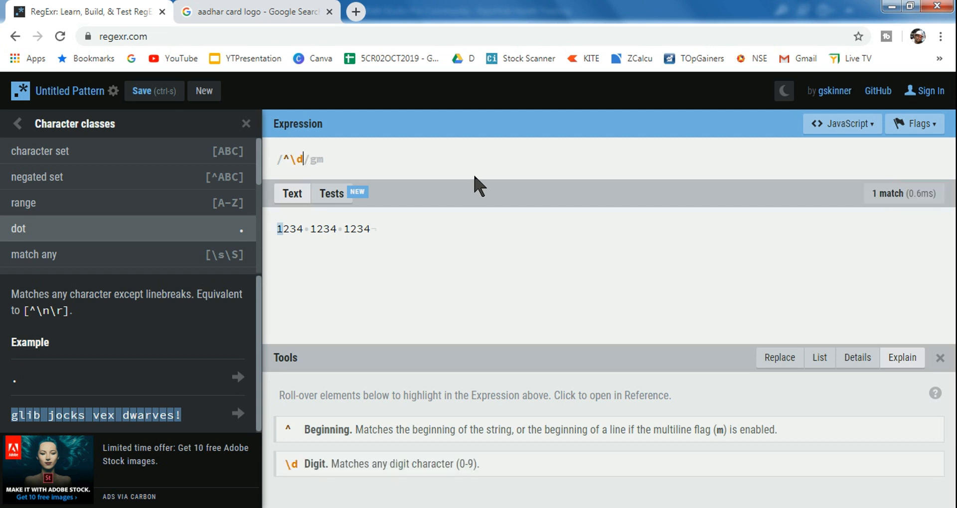
pyautogui.write('{')
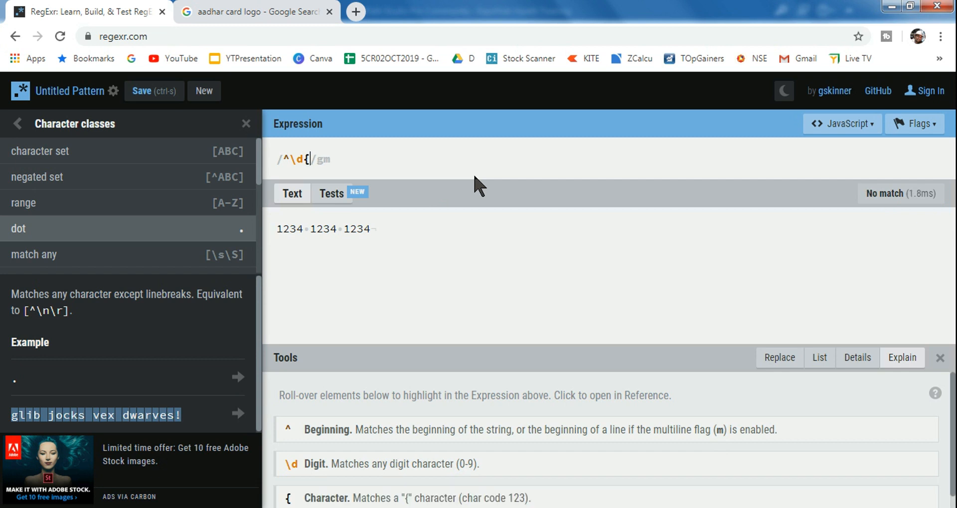
pyautogui.write('}')
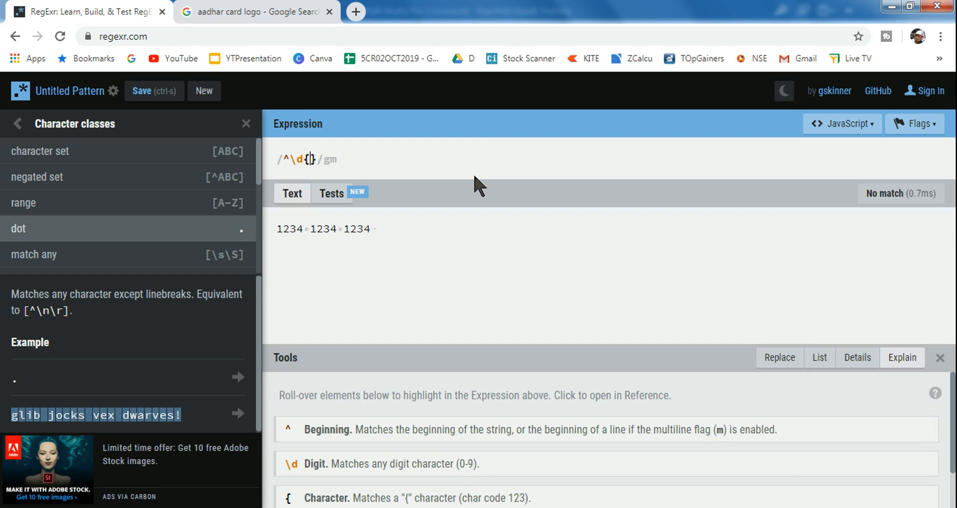
pyautogui.write('4')
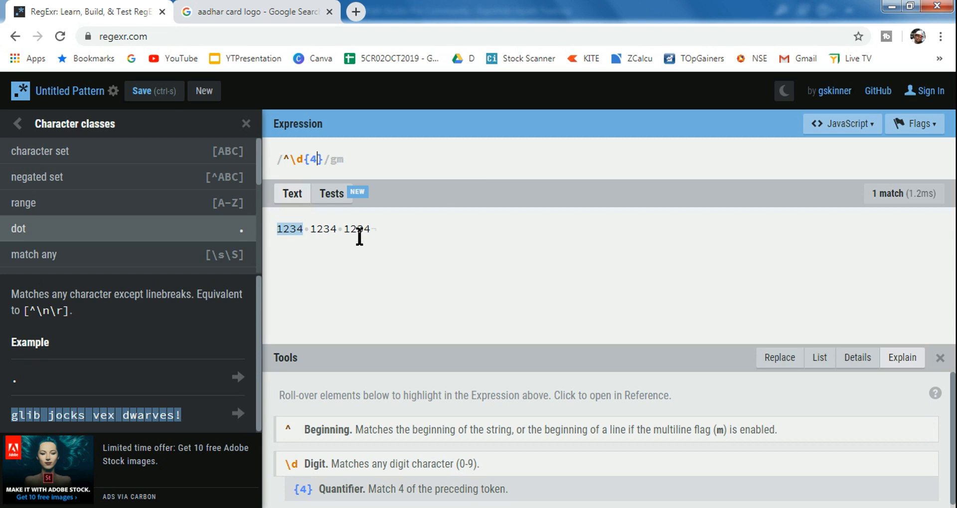
pyautogui.moveTo(275, 160)
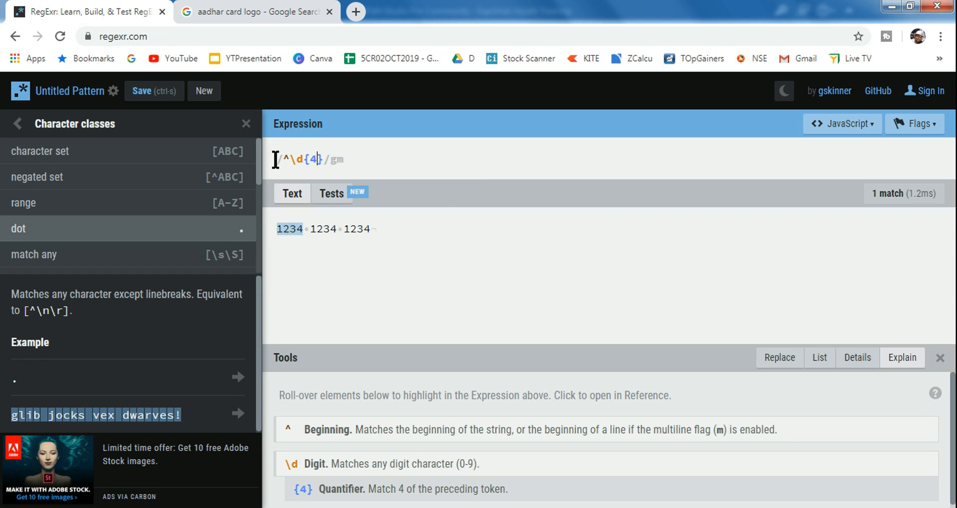
pyautogui.moveTo(334, 181)
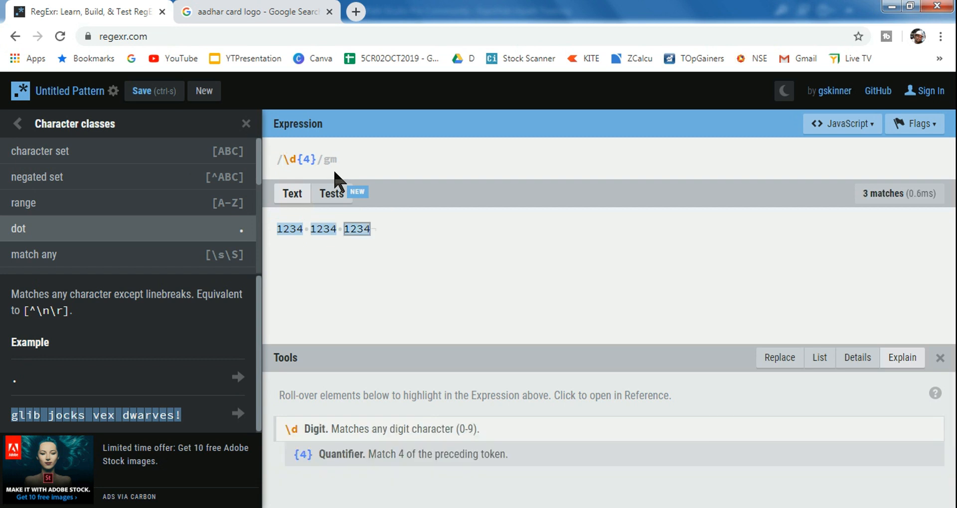
pyautogui.moveTo(325, 246)
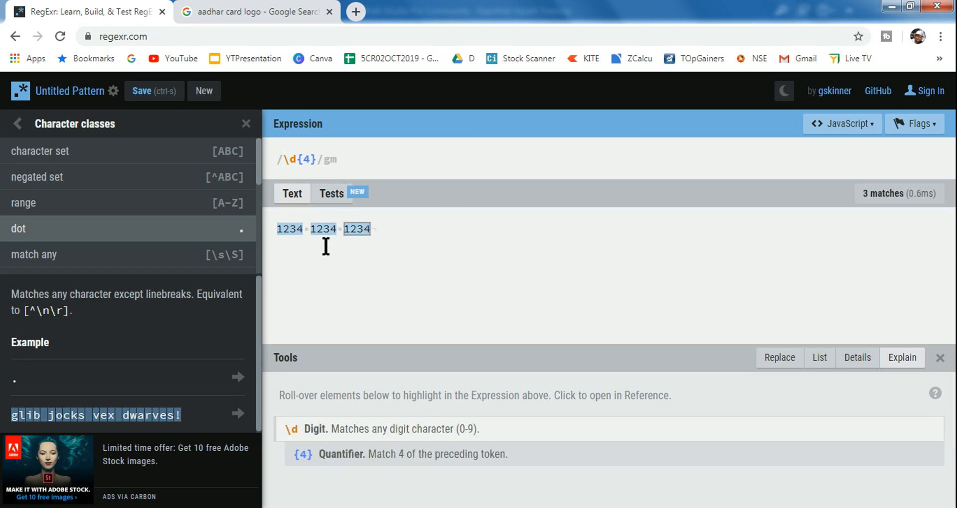
pyautogui.moveTo(285, 160)
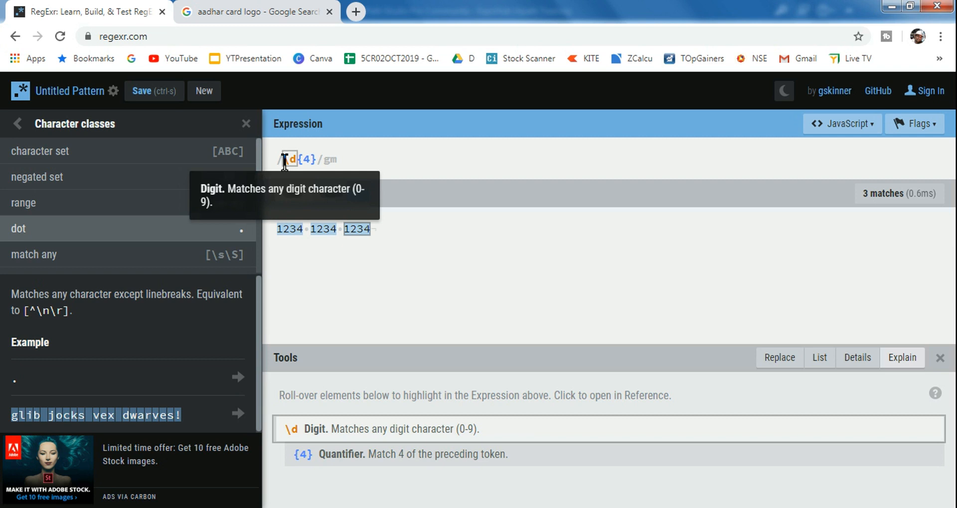
pyautogui.moveTo(360, 190)
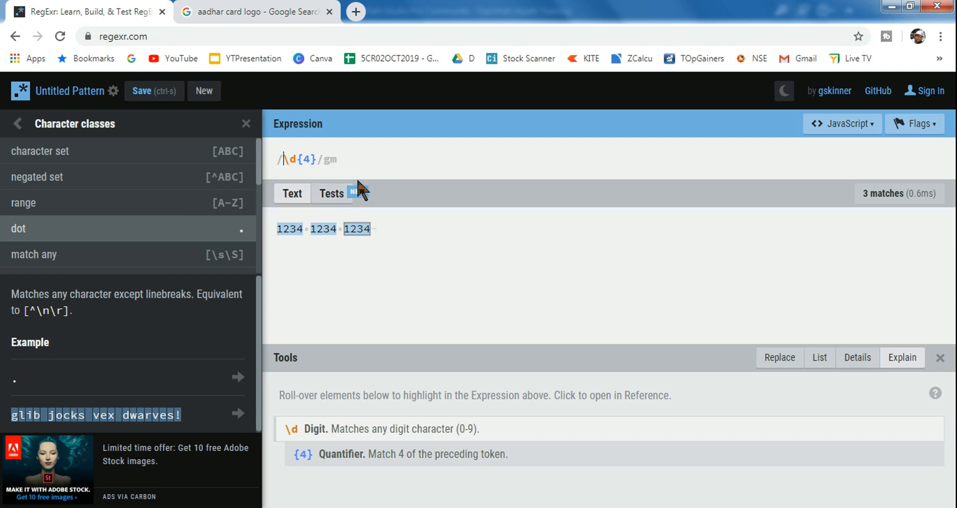
pyautogui.write('^')
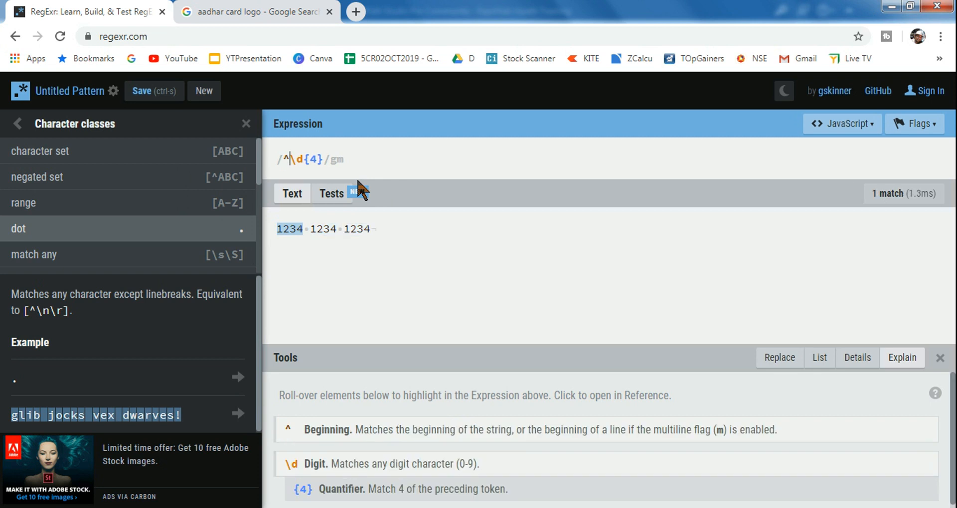
pyautogui.moveTo(359, 181)
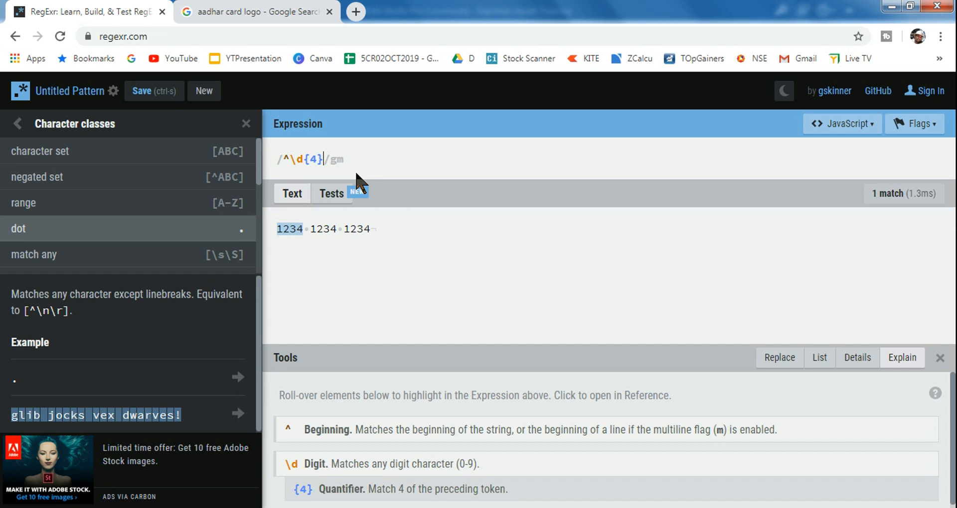
# - Extend the expression to ^\d{4}\s\d{4}\s\d{4}$ for one full match of the sample
pyautogui.write('\\s')
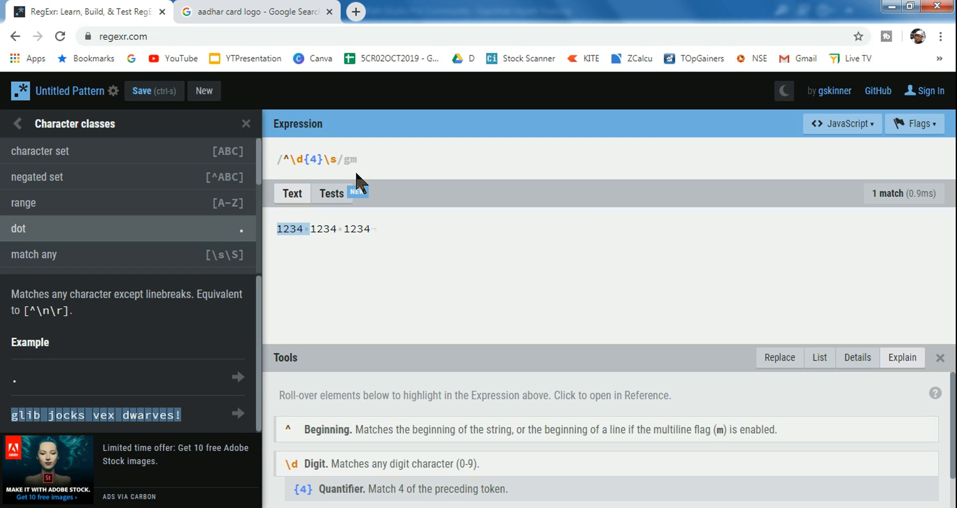
pyautogui.write('\\d')
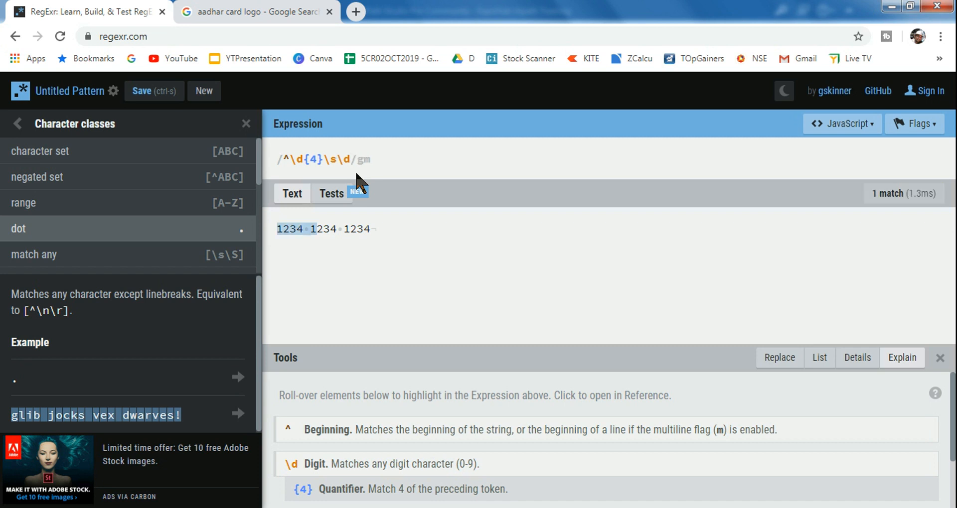
pyautogui.write('{}')
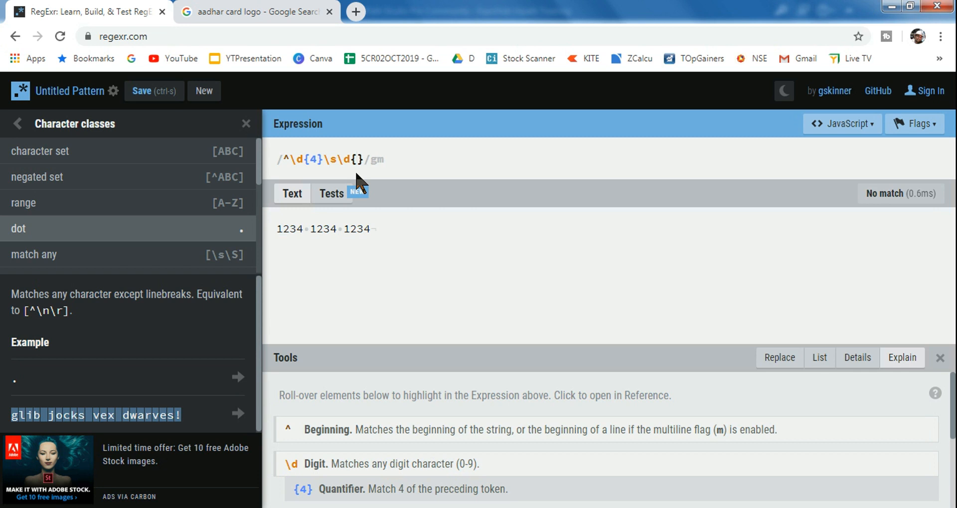
pyautogui.write('4')
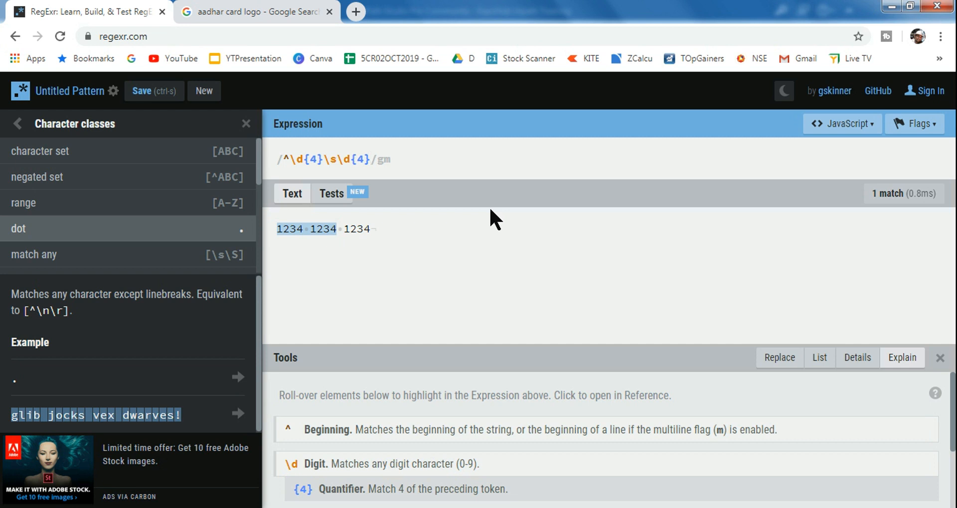
pyautogui.write('\\')
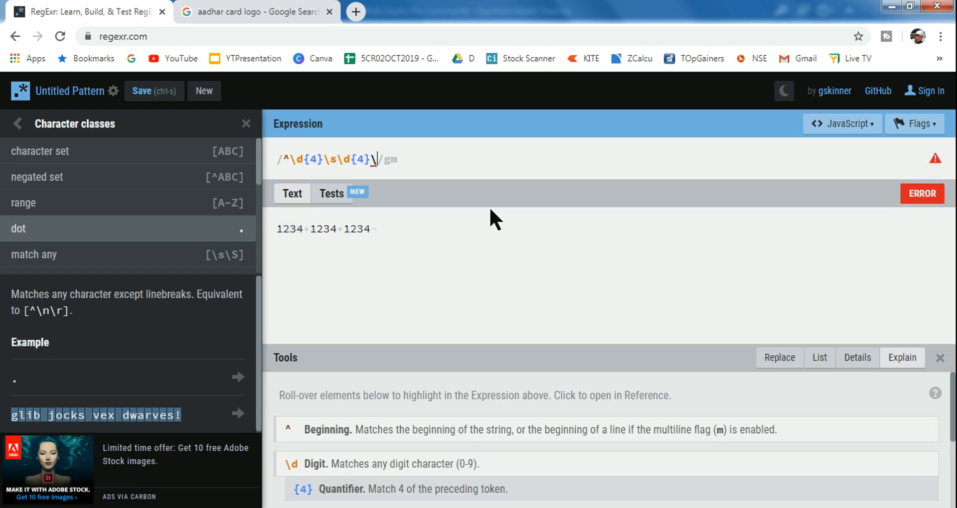
pyautogui.write('s\\')
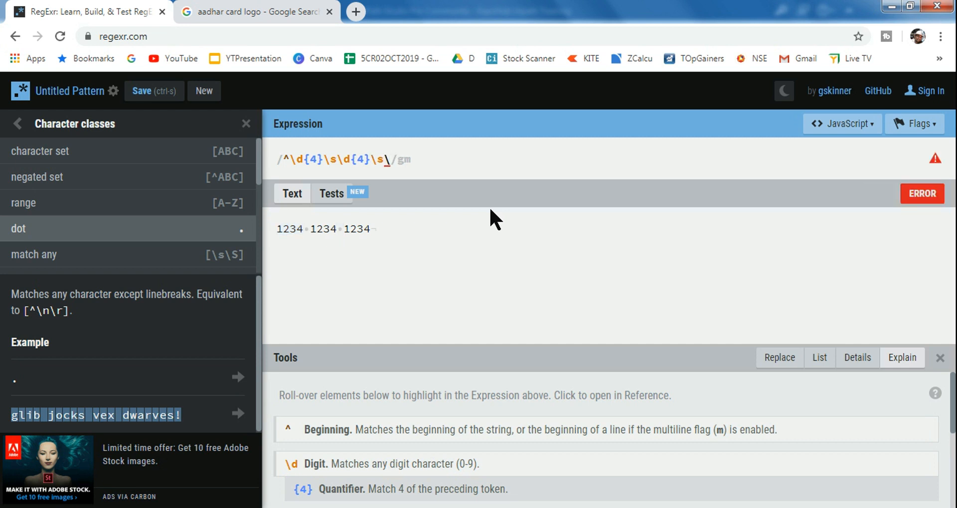
pyautogui.write('d{')
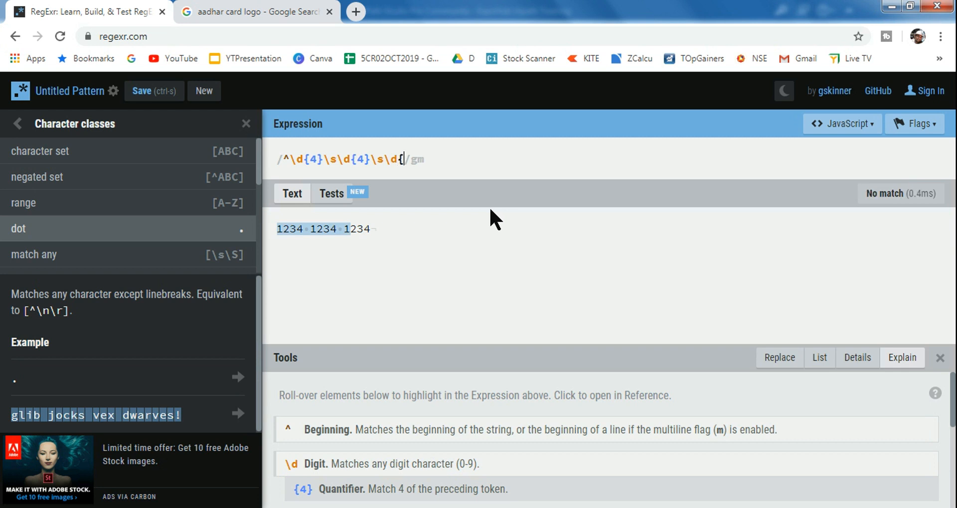
pyautogui.write('4}')
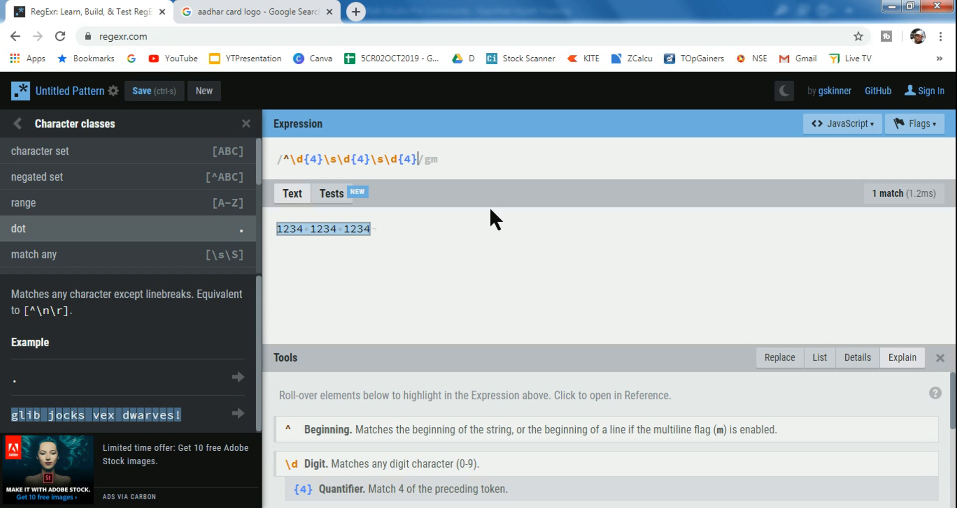
pyautogui.write('$')
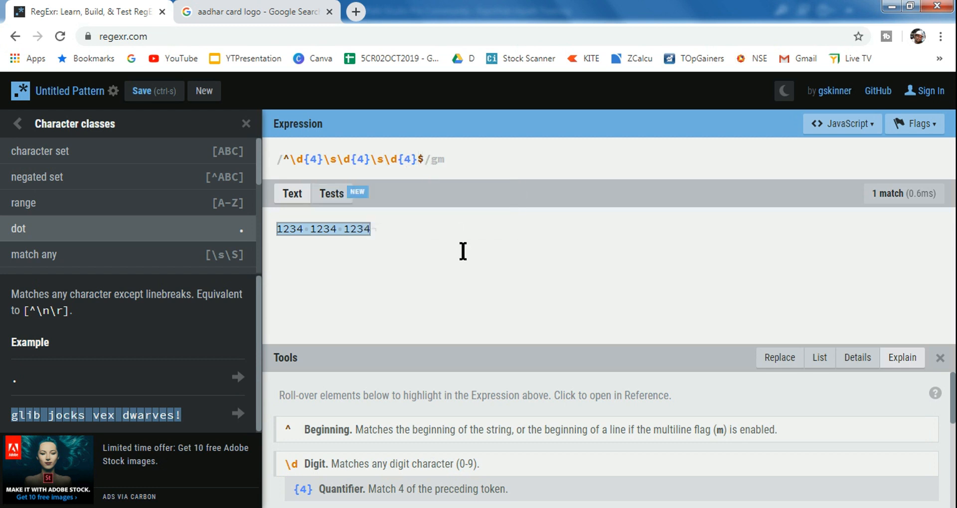
pyautogui.moveTo(529, 300)
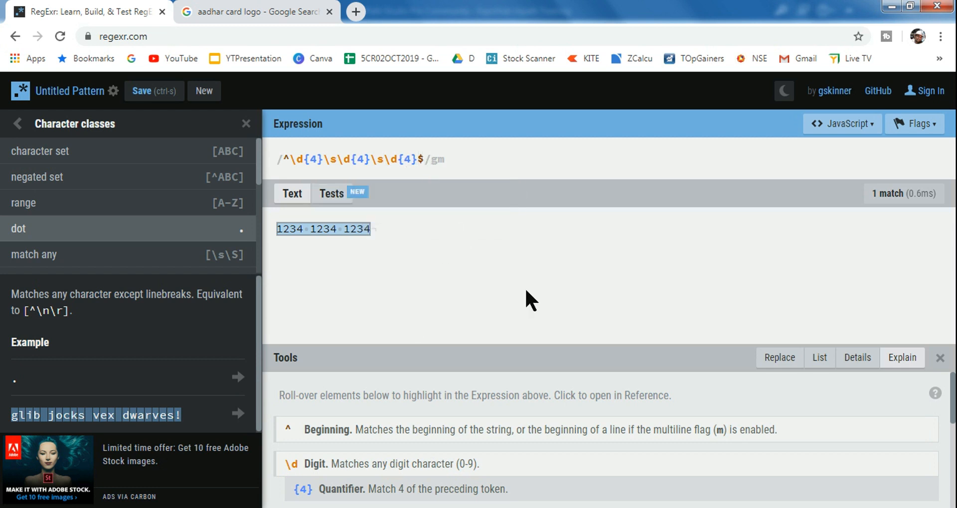
pyautogui.click(425, 159)
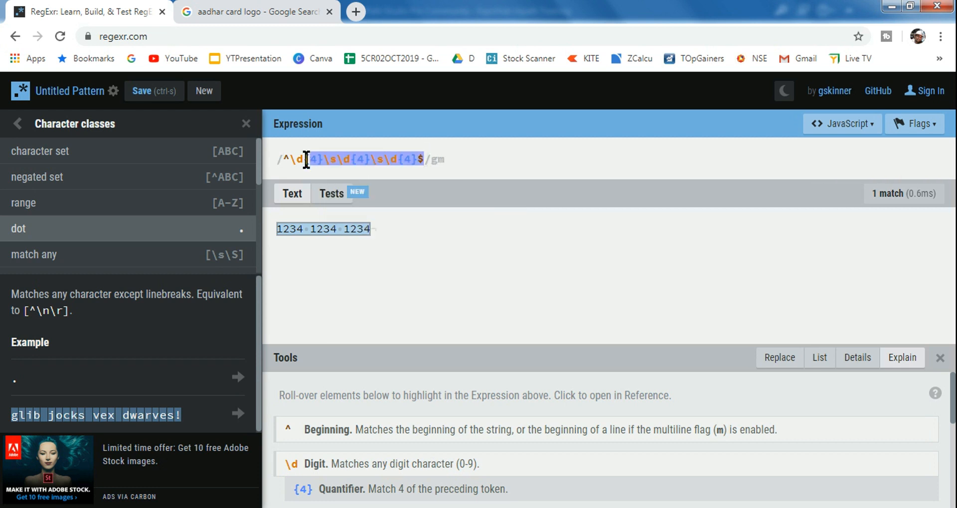
pyautogui.moveTo(285, 160)
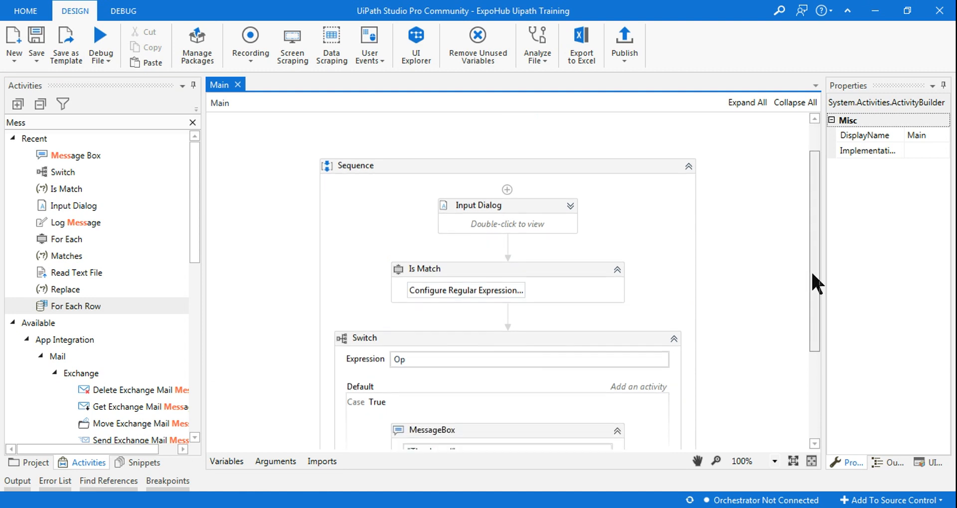
# - Expand the Input Dialog showing title Verification, Adhar card prompt and Adhar result
pyautogui.click(481, 199)
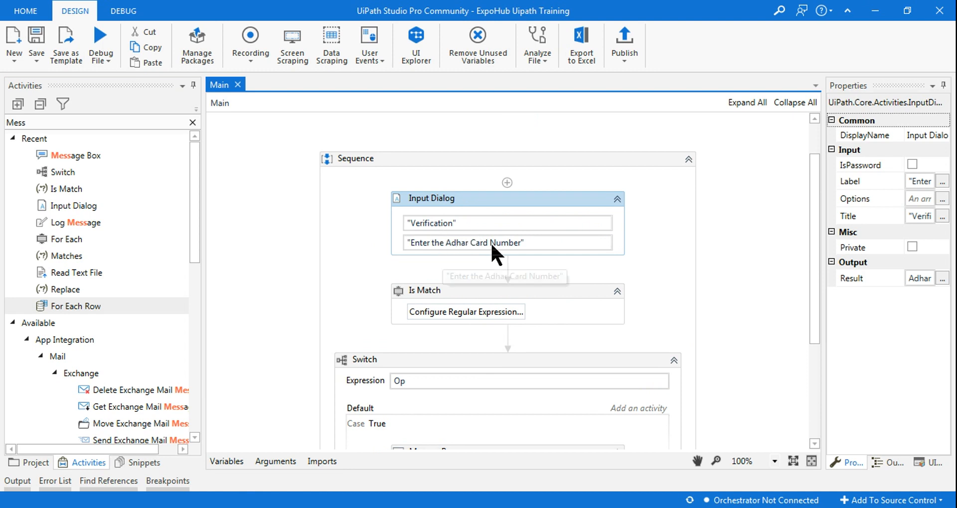
pyautogui.moveTo(555, 210)
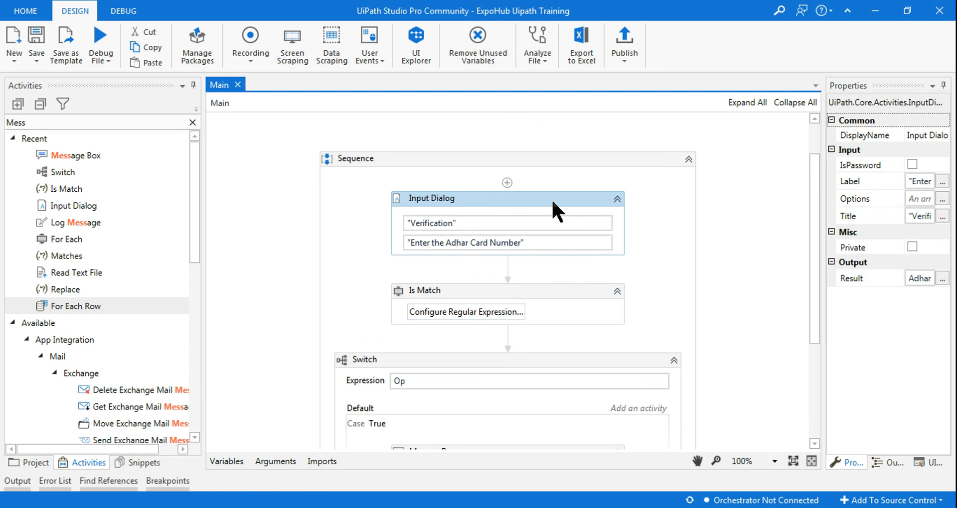
pyautogui.moveTo(552, 210)
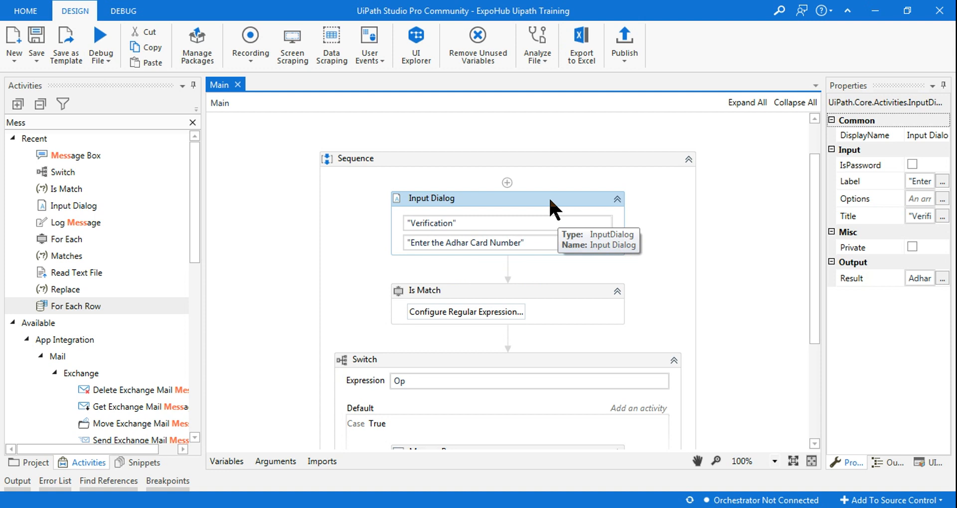
pyautogui.moveTo(923, 288)
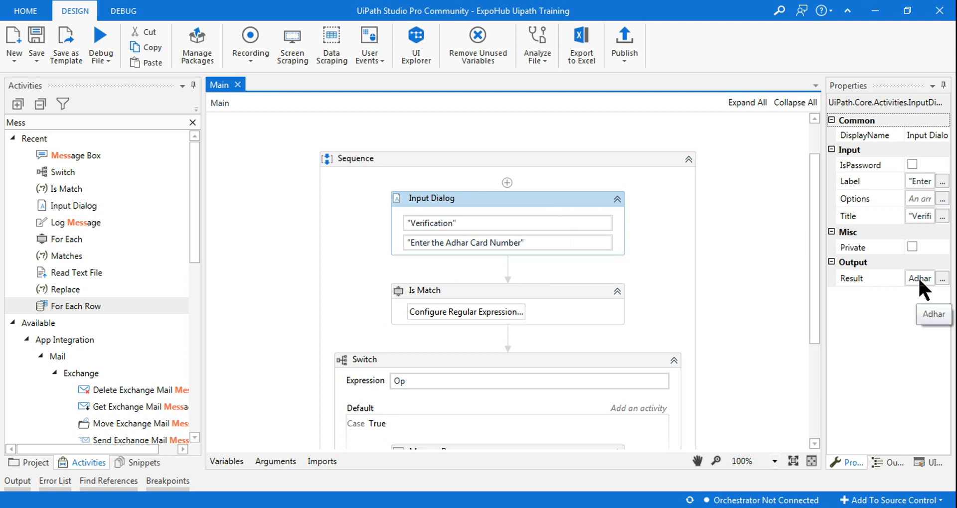
pyautogui.moveTo(921, 292)
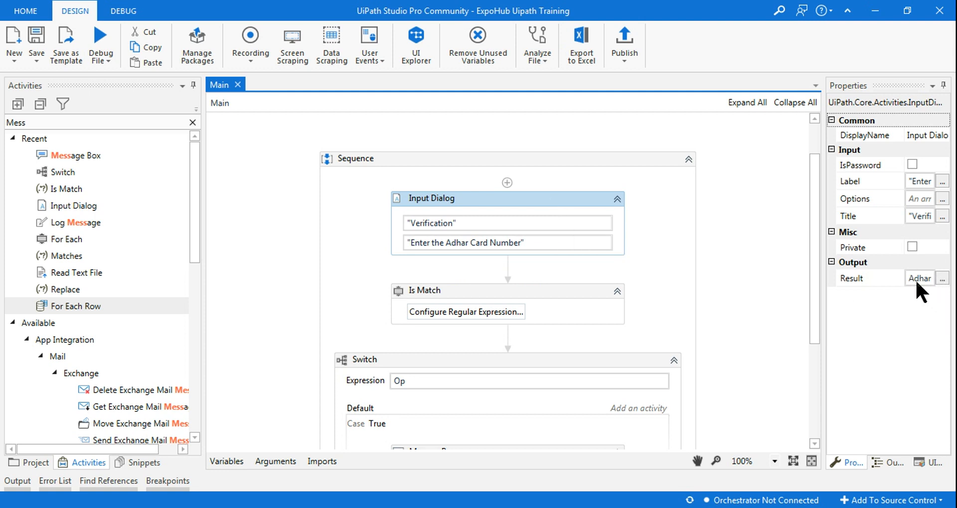
pyautogui.moveTo(472, 302)
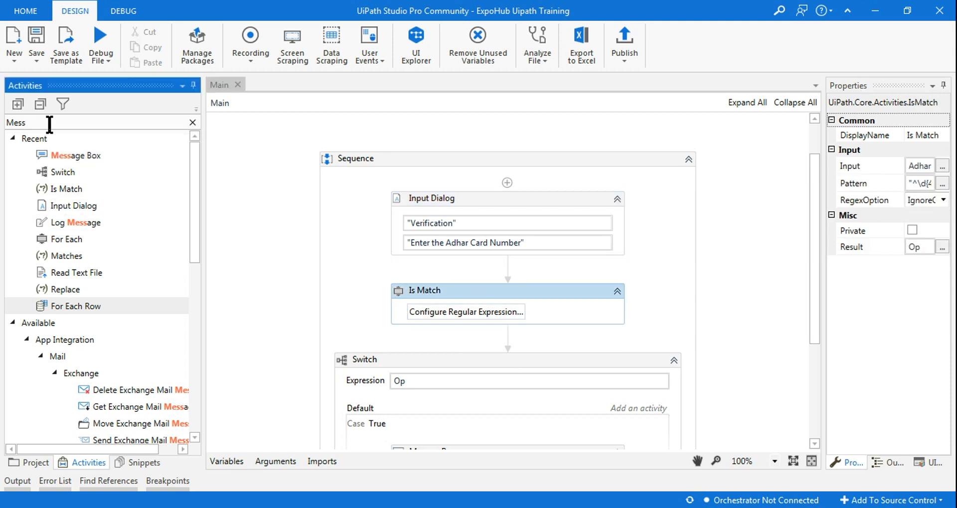
# - Search Activities for String and inspect Is Match's ^\d{4}\s\d{4}\s\d{4}$ pattern in RegEx Builder
pyautogui.click(192, 122)
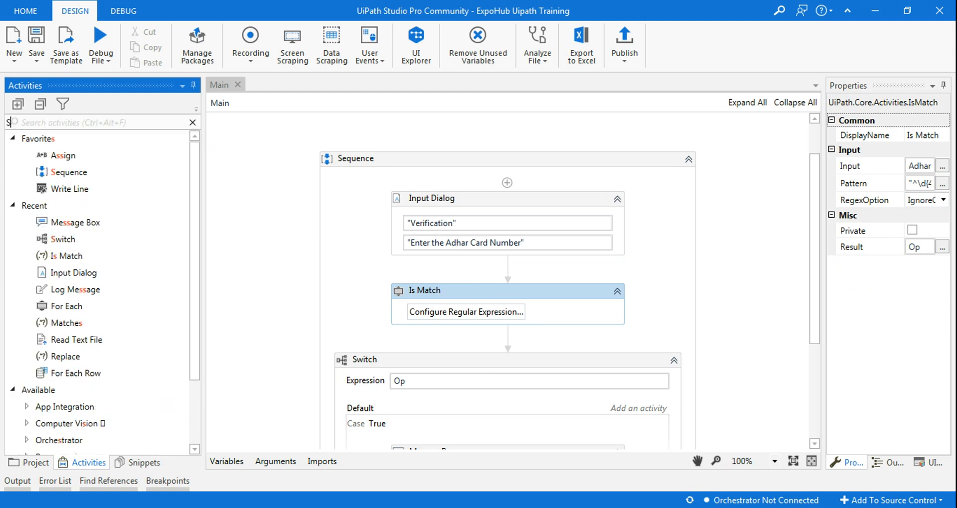
pyautogui.write('tring')
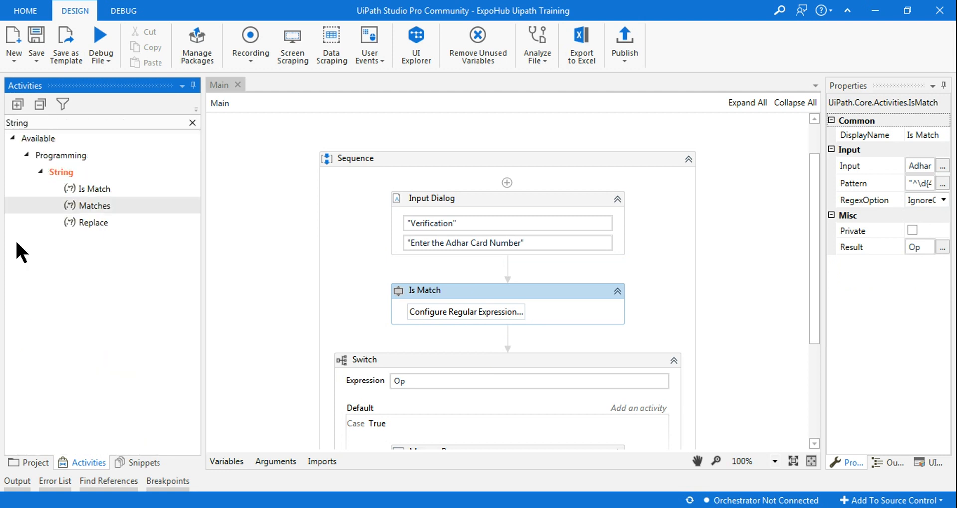
pyautogui.moveTo(94, 195)
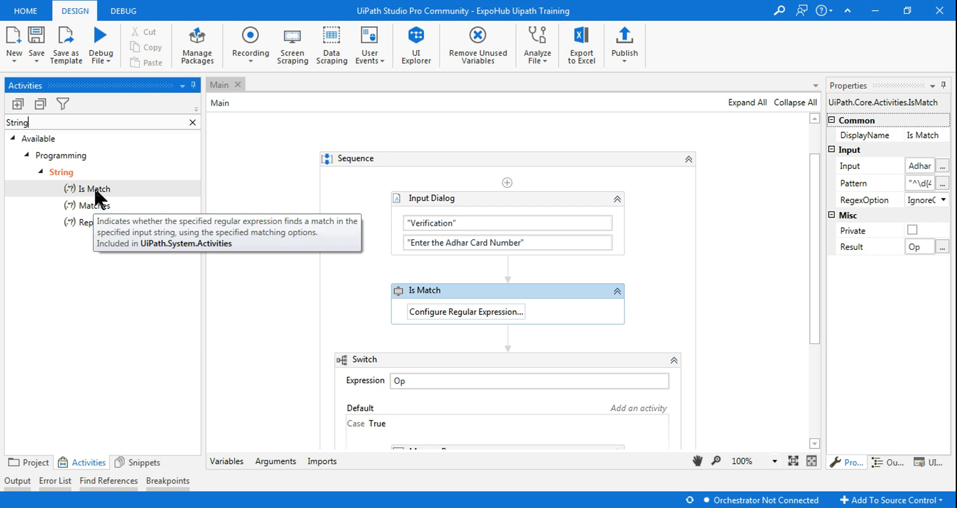
pyautogui.moveTo(513, 309)
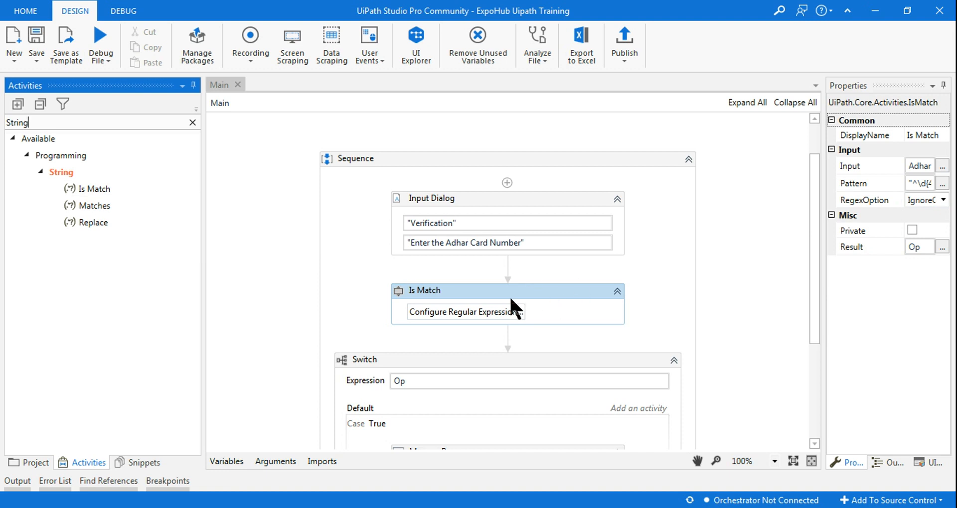
pyautogui.moveTo(486, 305)
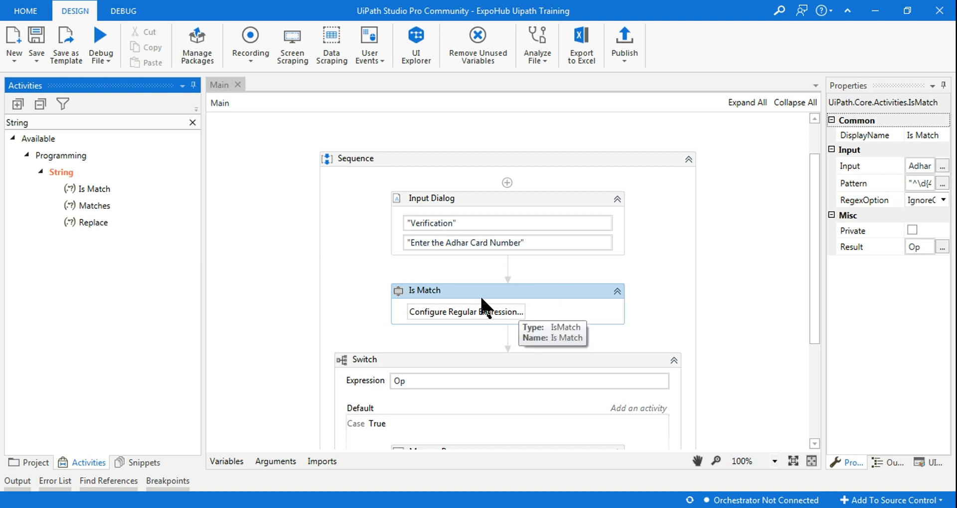
pyautogui.moveTo(494, 320)
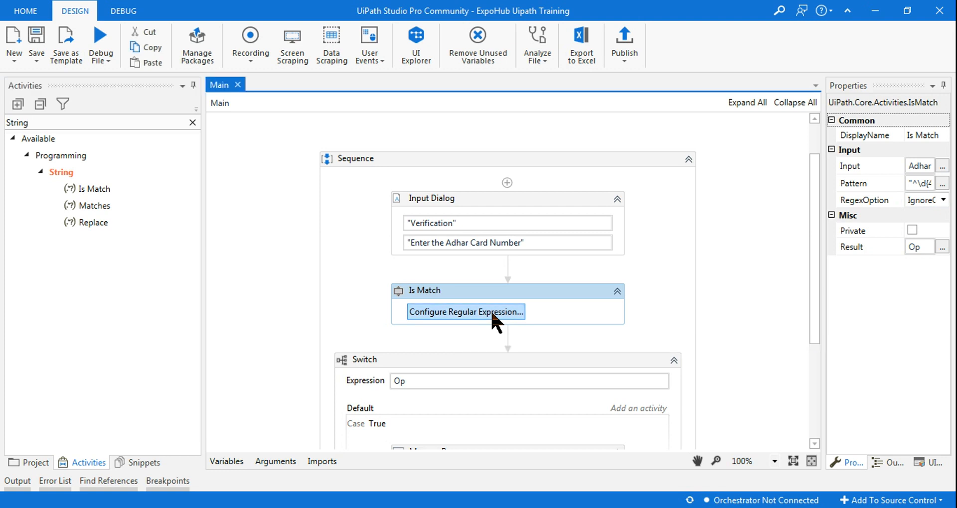
pyautogui.click(466, 312)
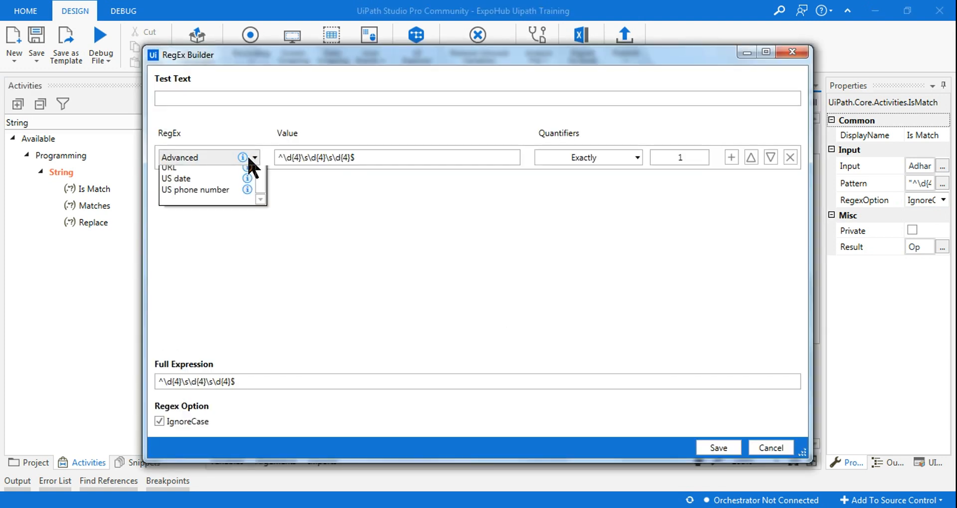
pyautogui.click(372, 157)
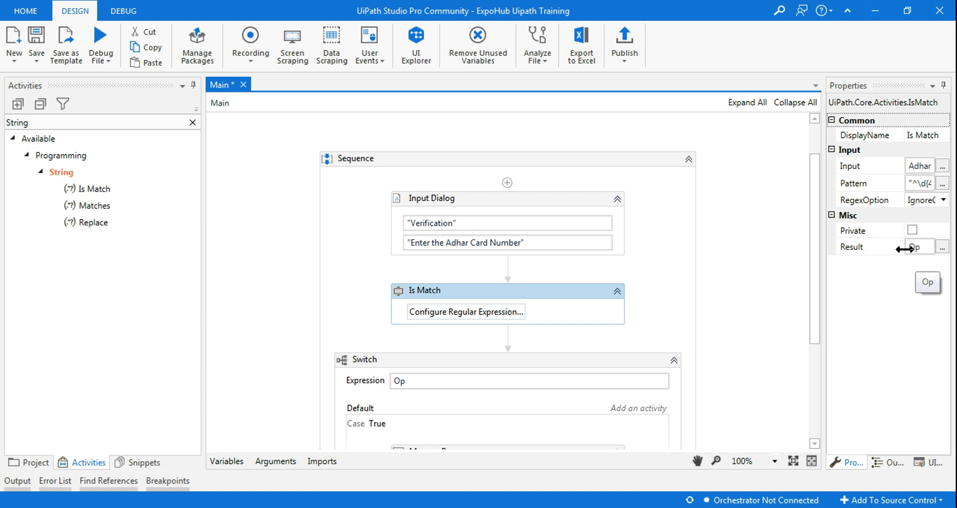
pyautogui.moveTo(924, 259)
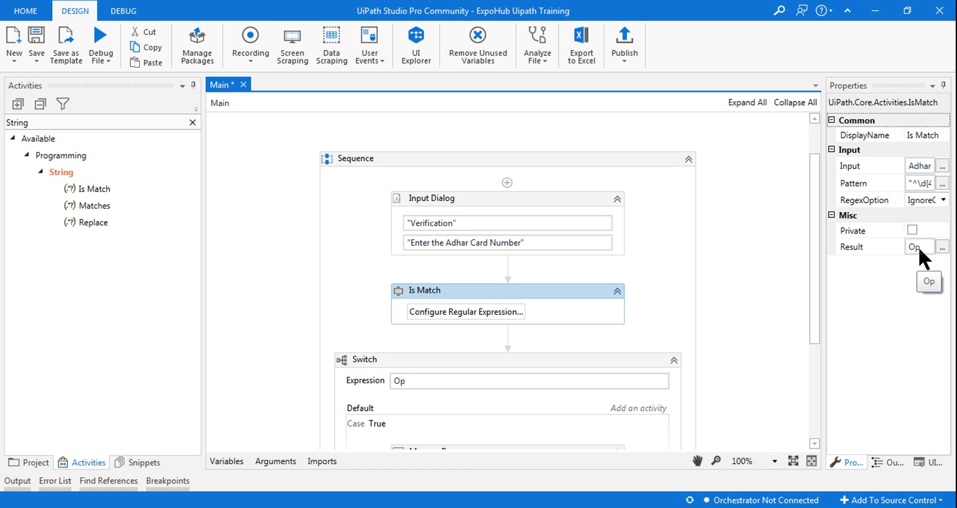
pyautogui.click(226, 461)
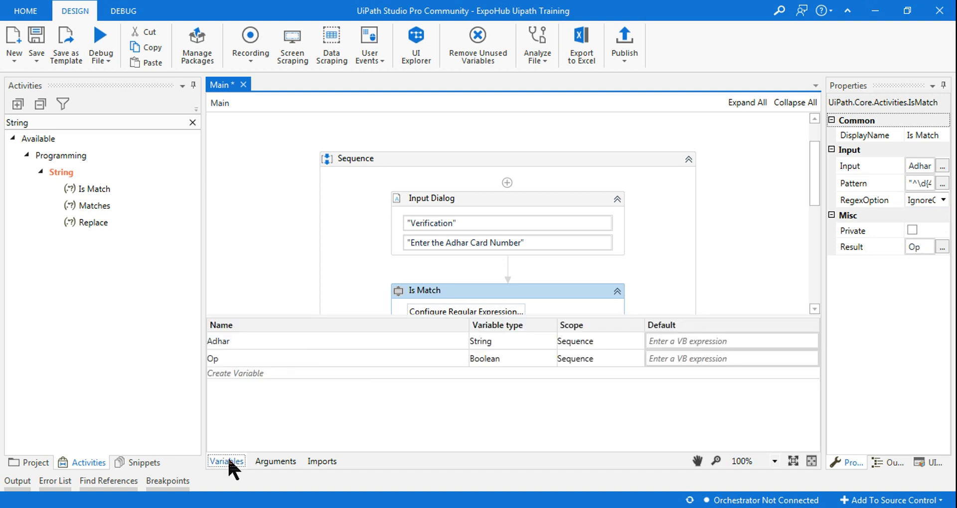
pyautogui.moveTo(485, 358)
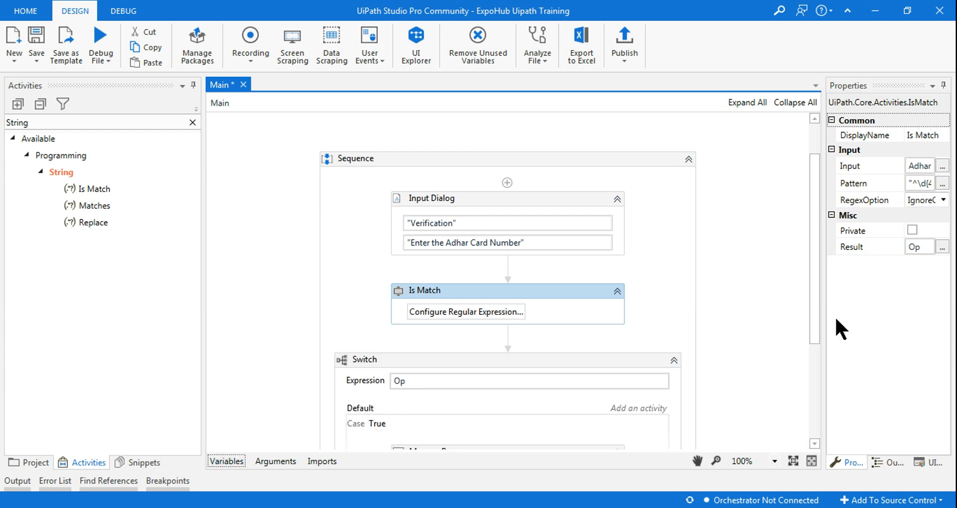
# - Scroll to the Switch on Boolean Op and view its Case False invalid-number MessageBox
pyautogui.scroll(-3)
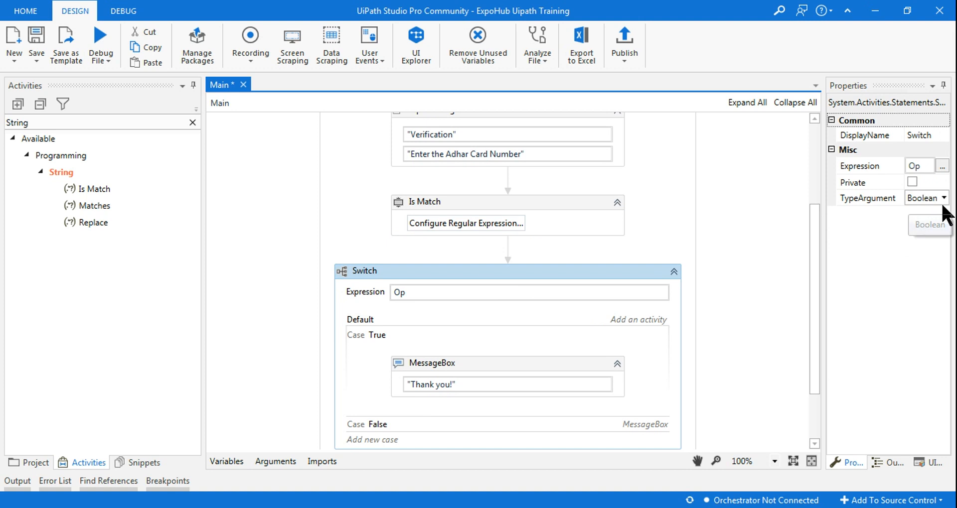
pyautogui.moveTo(896, 221)
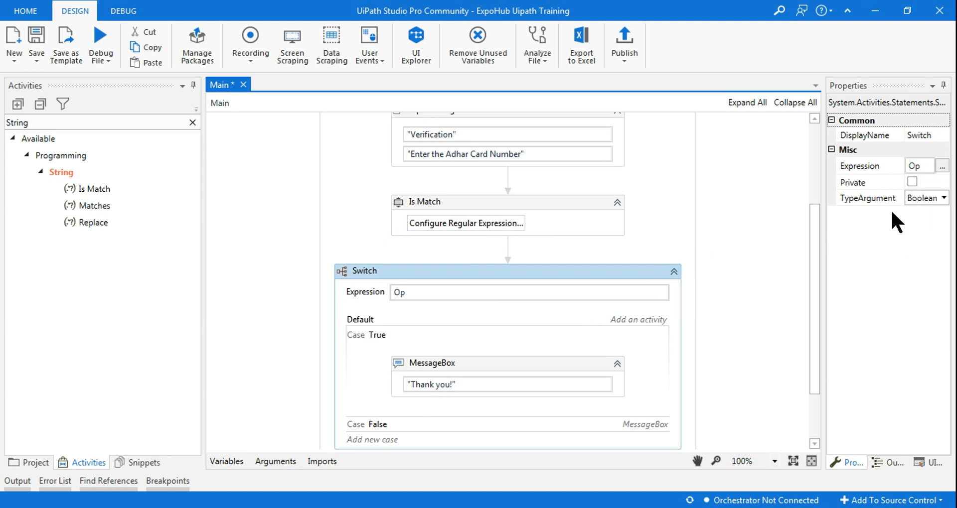
pyautogui.moveTo(926, 197)
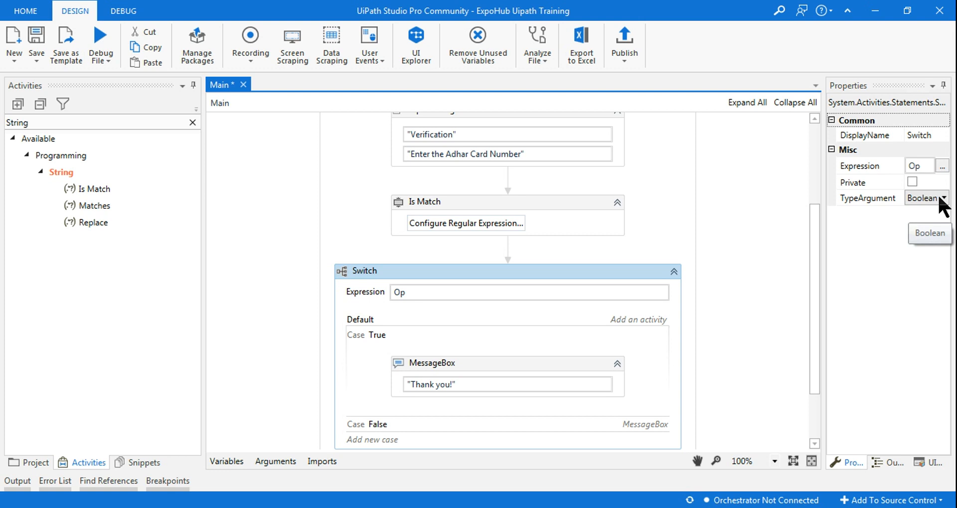
pyautogui.scroll(-3)
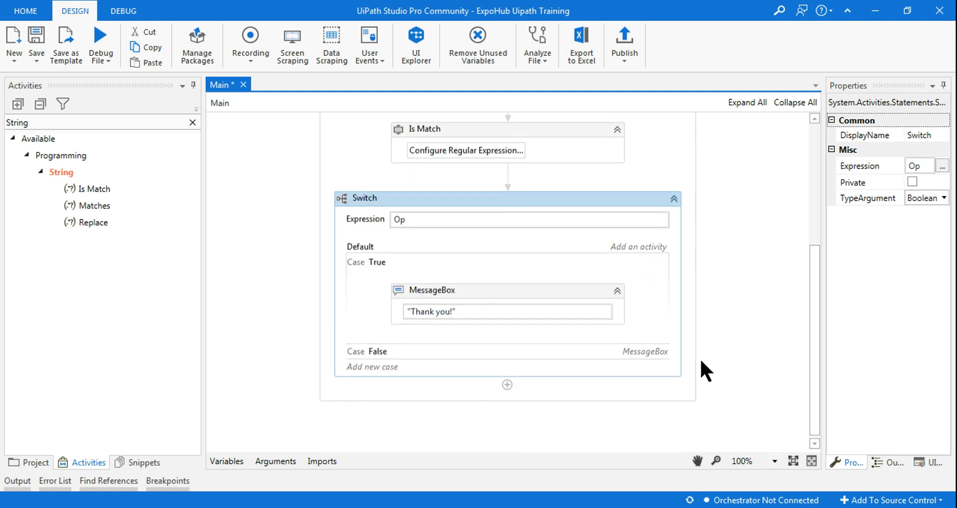
pyautogui.moveTo(383, 272)
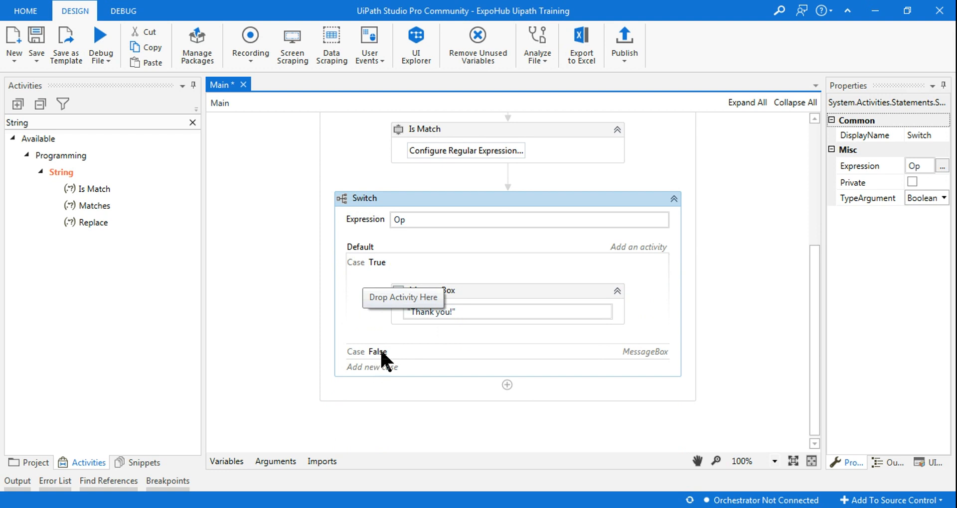
pyautogui.moveTo(539, 297)
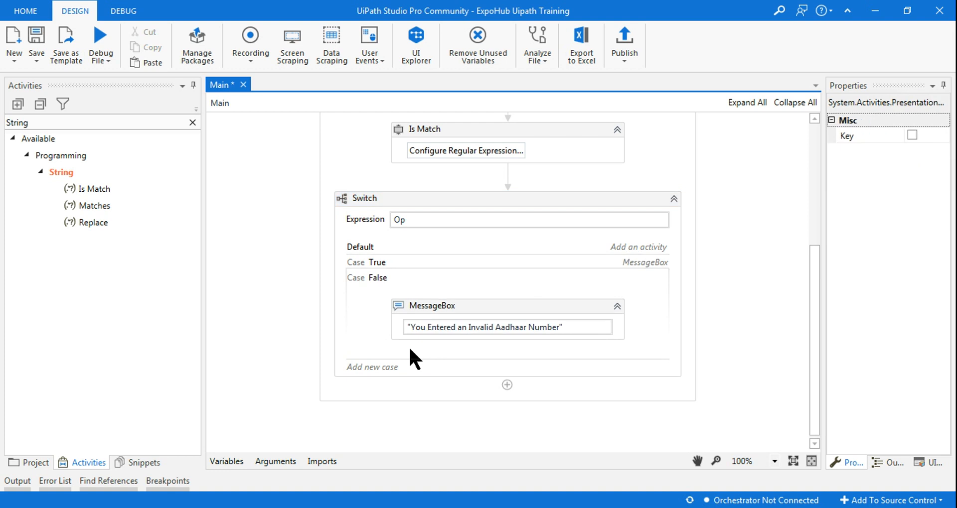
pyautogui.moveTo(457, 347)
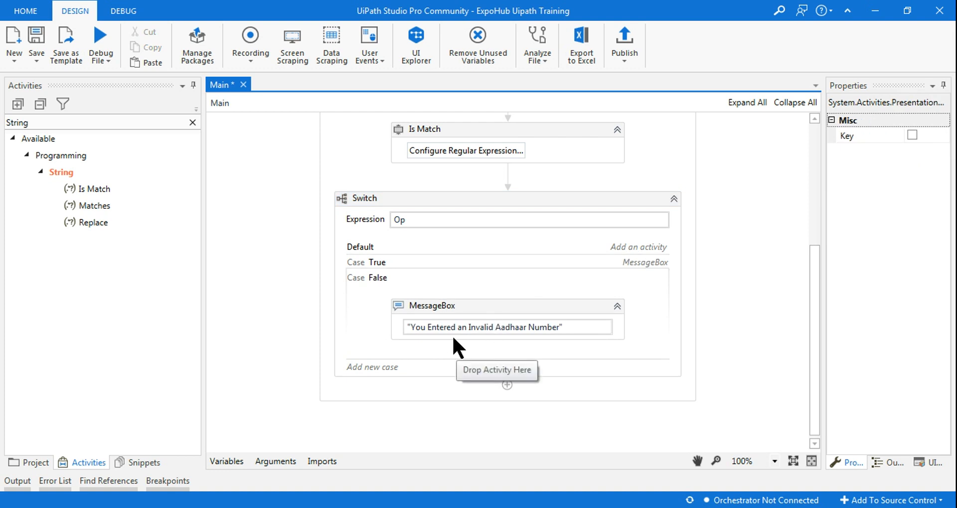
pyautogui.moveTo(528, 341)
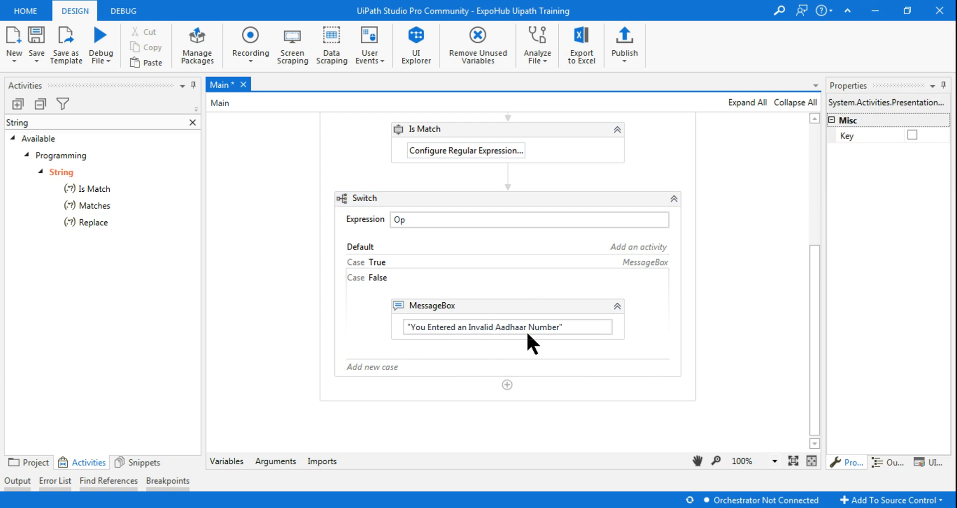
pyautogui.moveTo(569, 336)
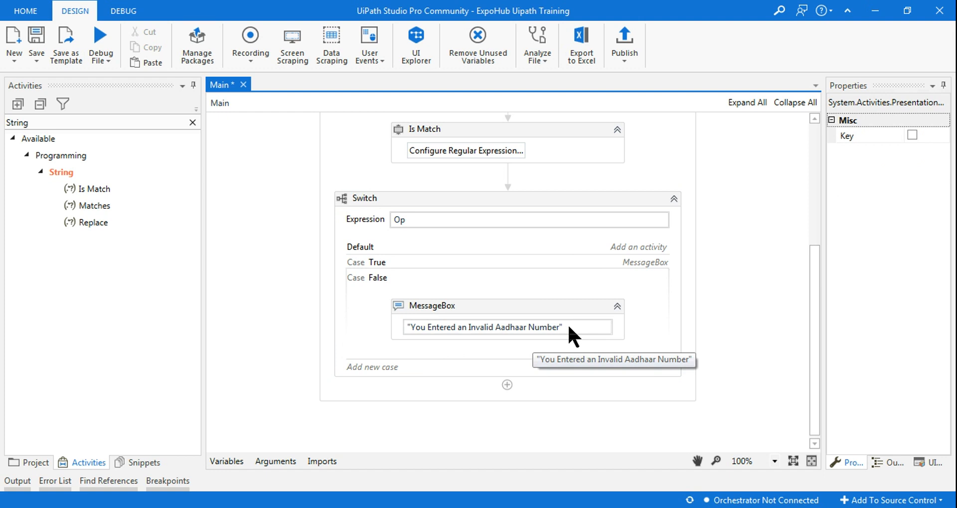
pyautogui.scroll(3)
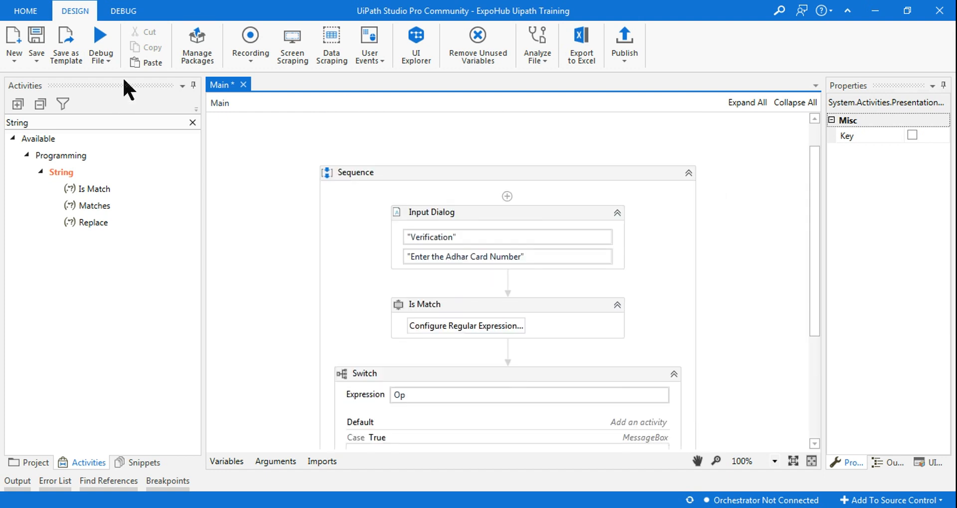
pyautogui.moveTo(100, 38)
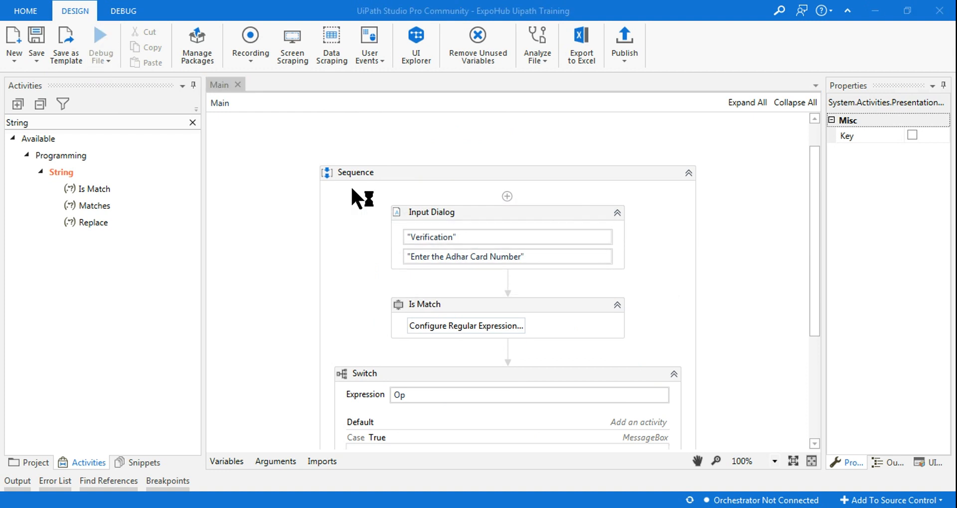
pyautogui.click(101, 46)
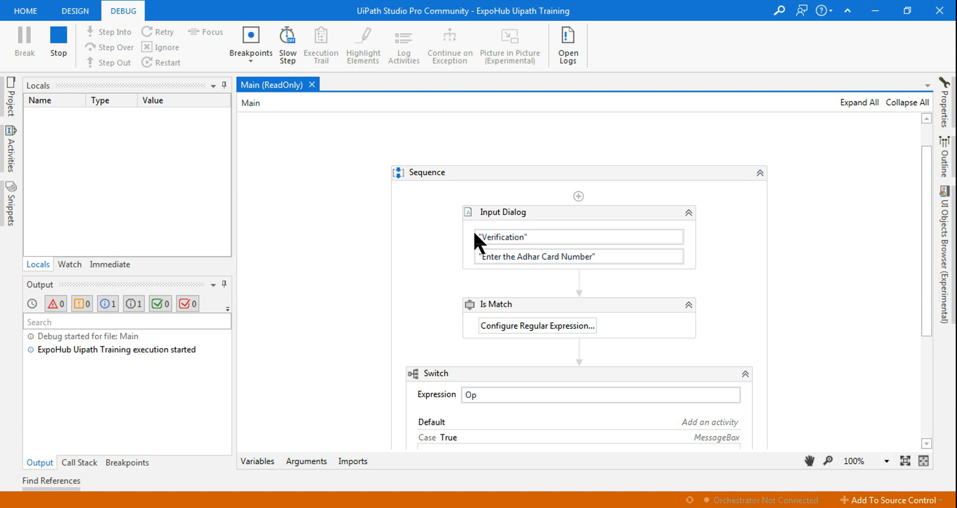
pyautogui.moveTo(564, 241)
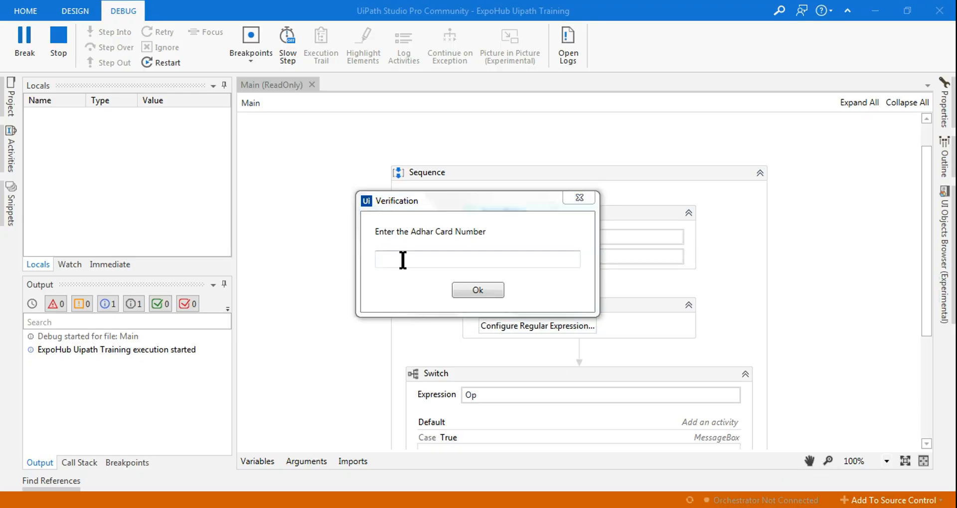
pyautogui.write('1')
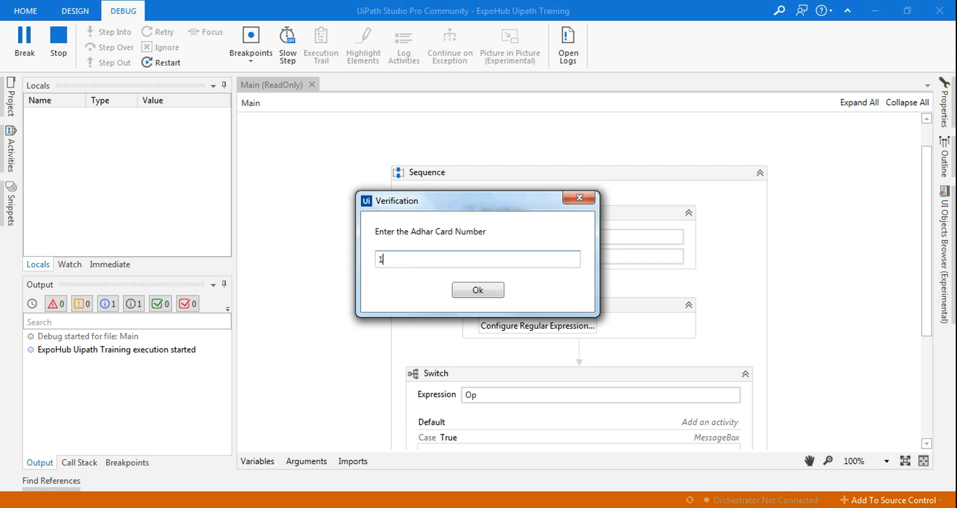
pyautogui.write('234 1')
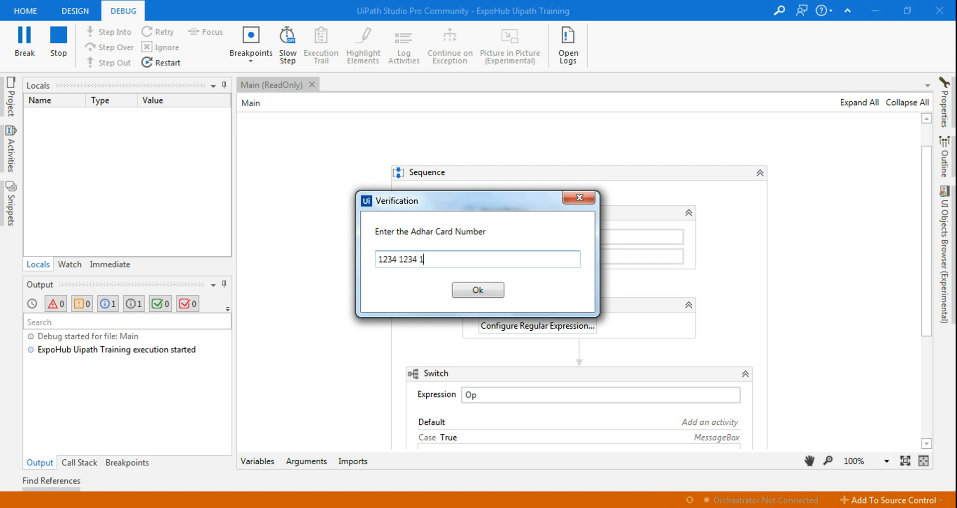
pyautogui.write('234')
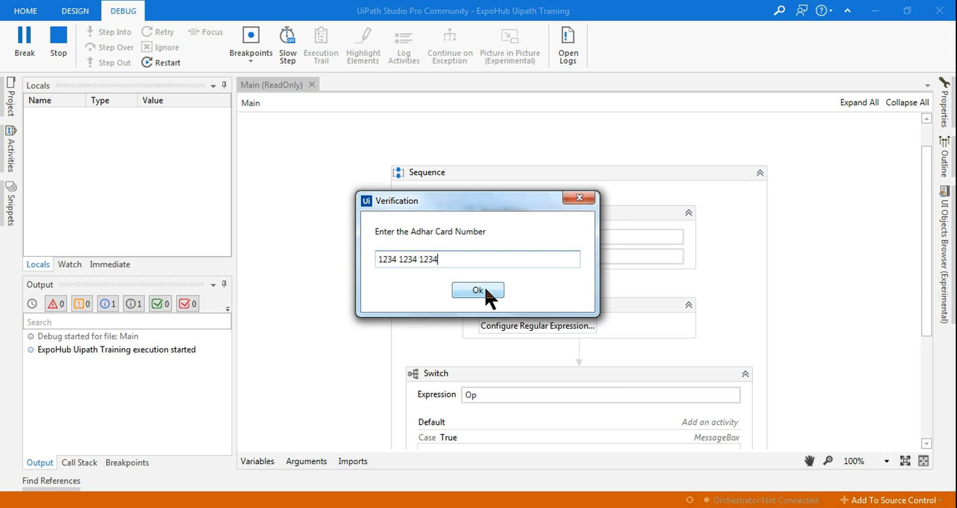
pyautogui.click(478, 290)
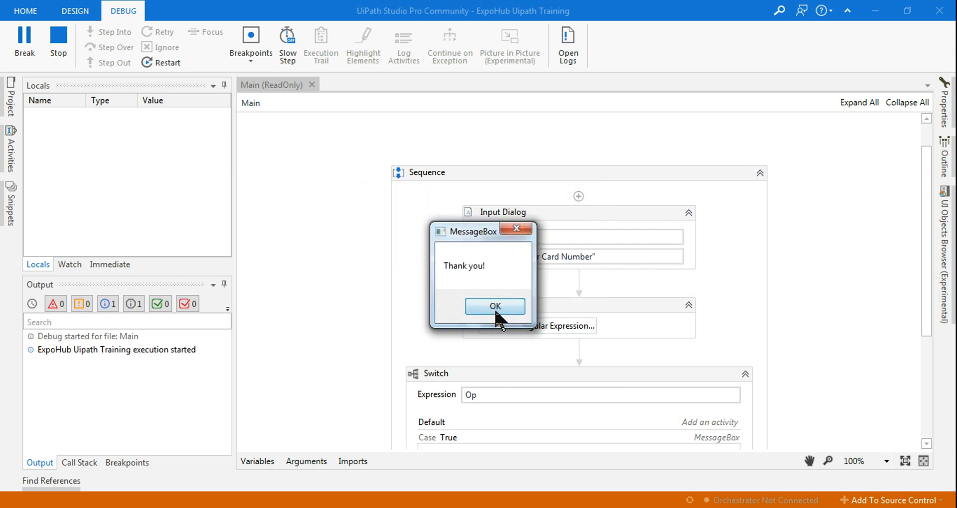
pyautogui.click(496, 306)
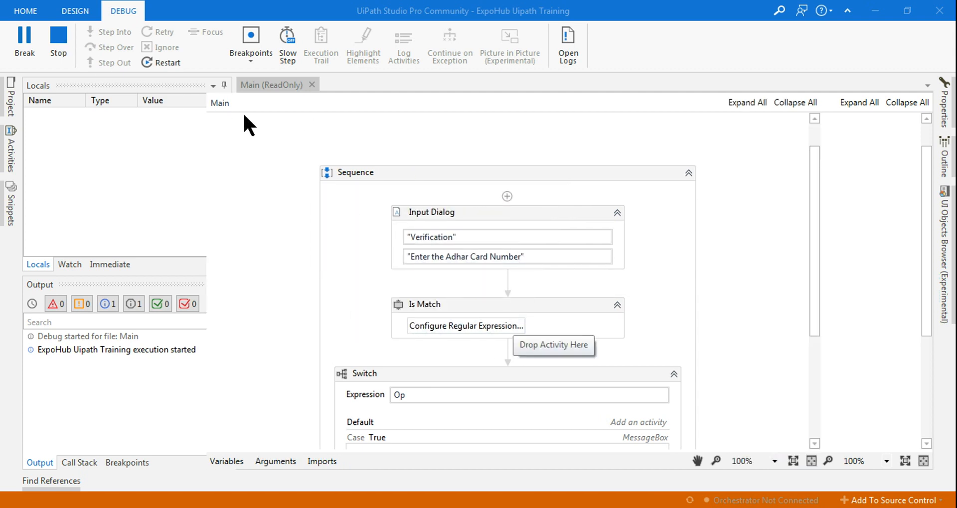
pyautogui.click(74, 11)
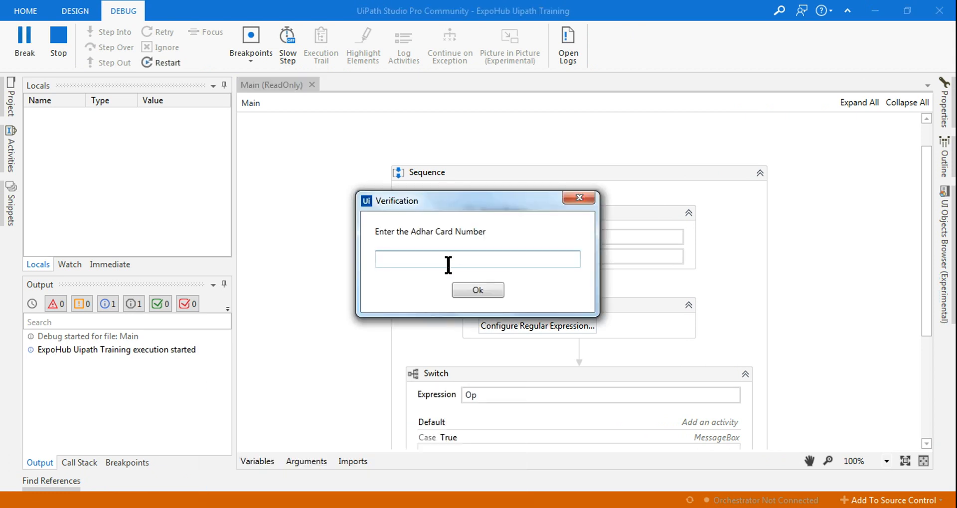
pyautogui.write('1234')
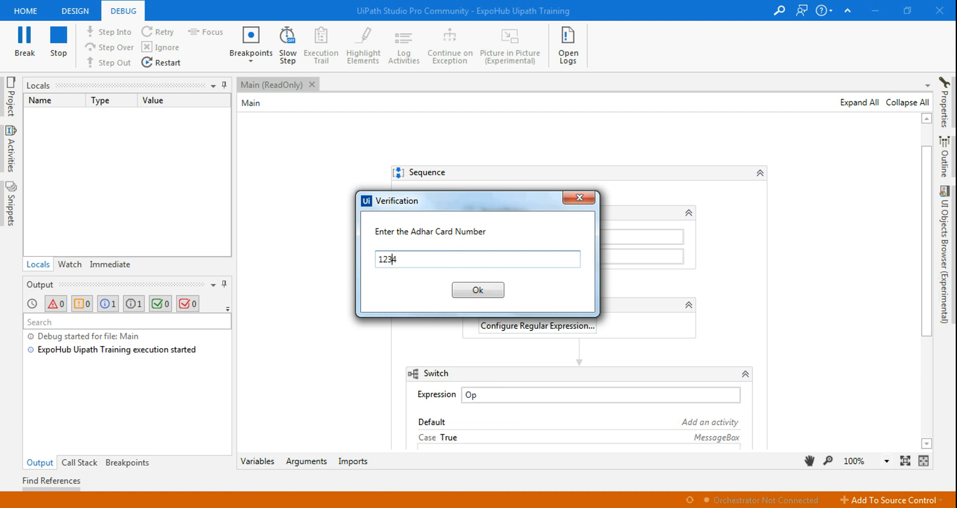
pyautogui.write('1234')
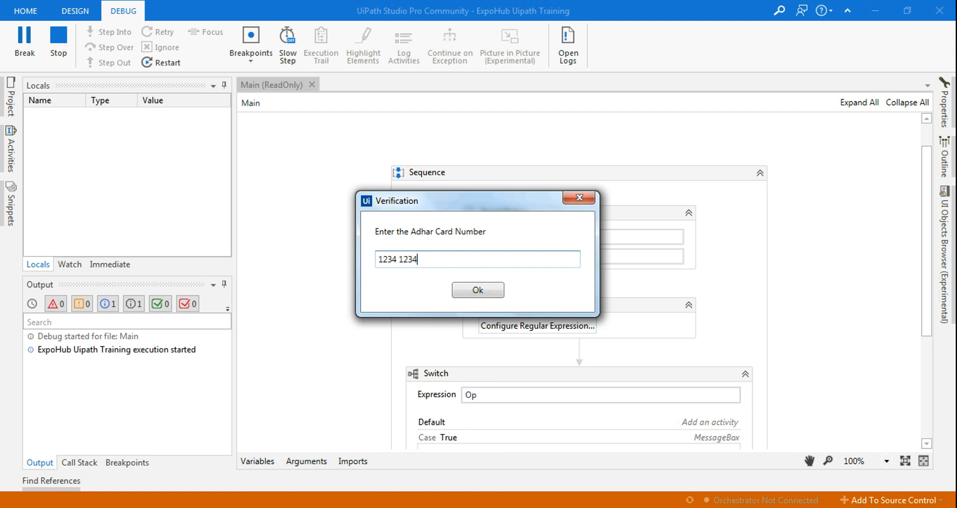
pyautogui.write('12345')
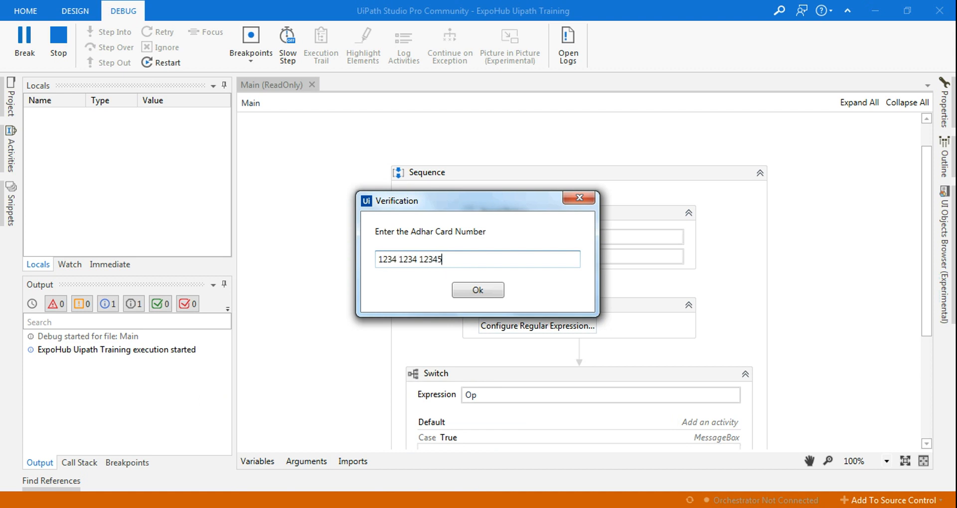
pyautogui.moveTo(377, 275)
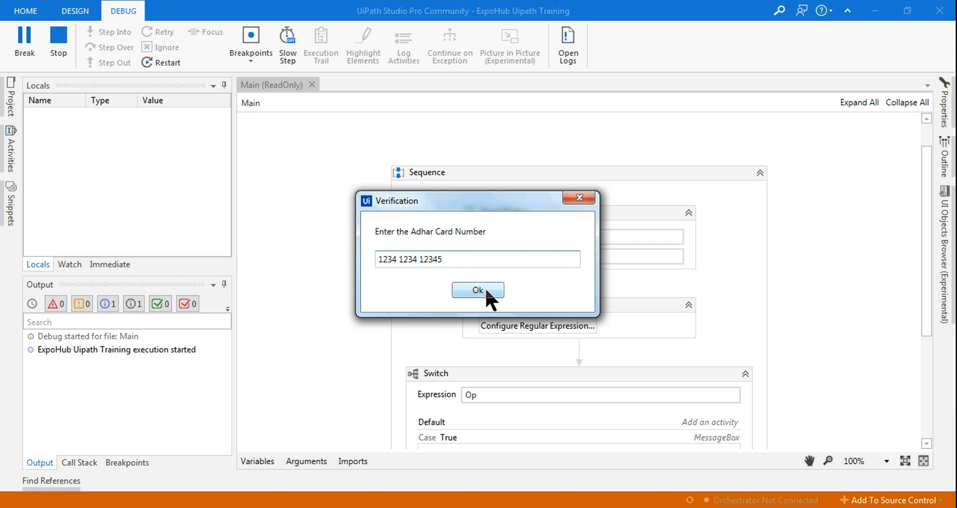
pyautogui.click(478, 290)
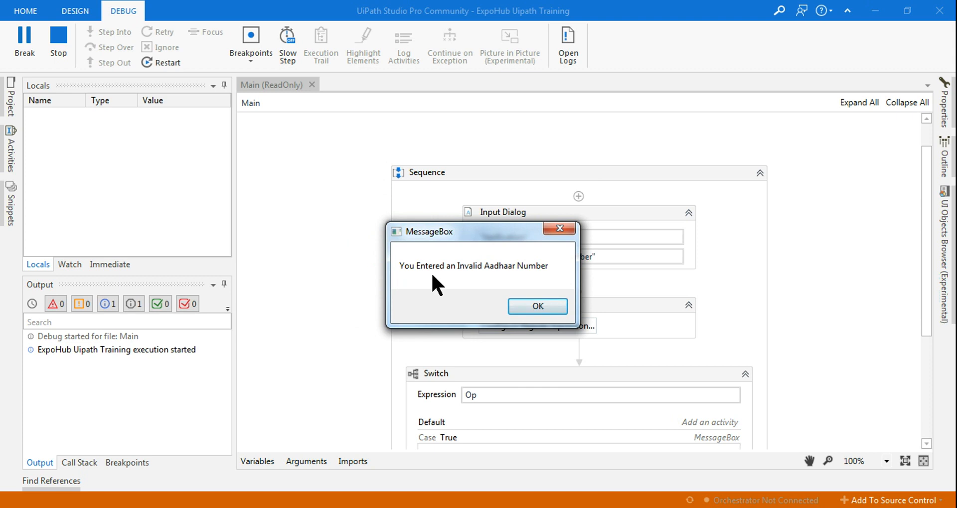
pyautogui.moveTo(546, 282)
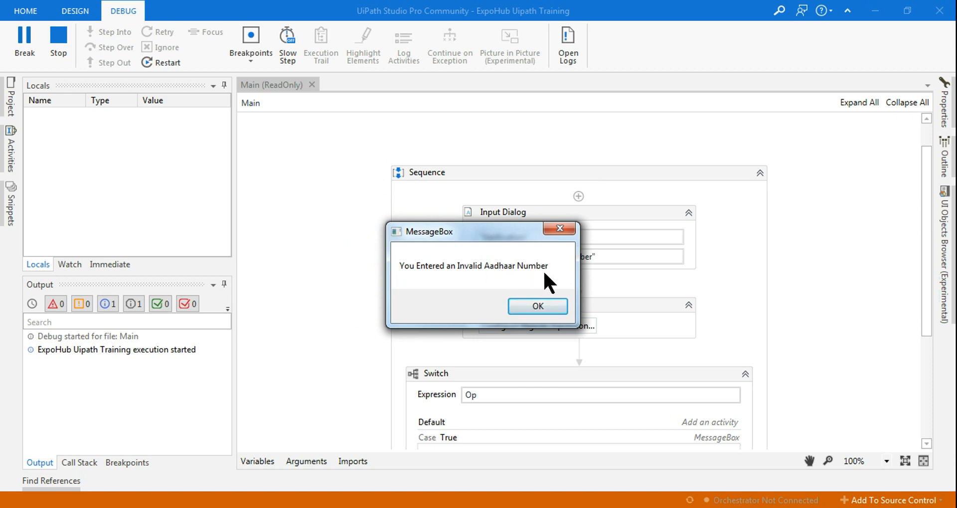
pyautogui.click(537, 307)
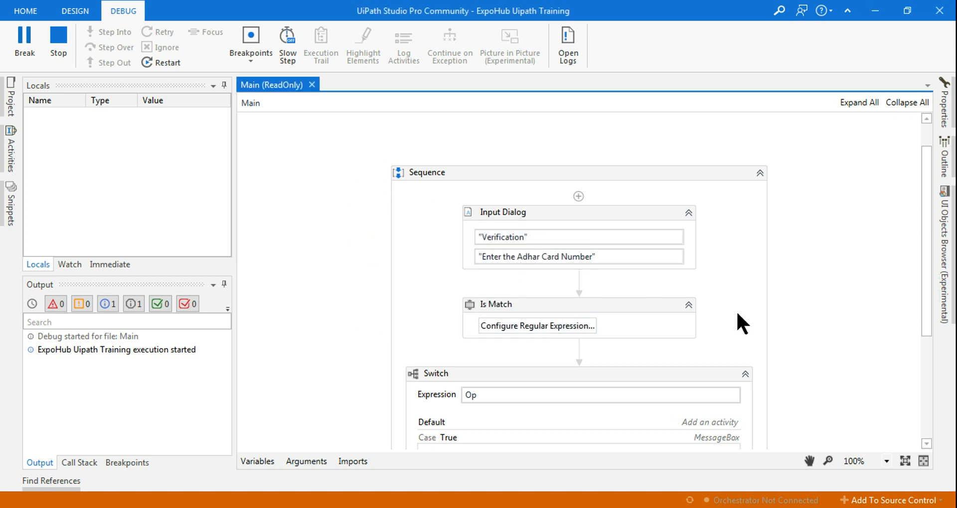
# - Return to the Design view and scroll through the Sequence reviewing Is Match's settings
pyautogui.click(74, 11)
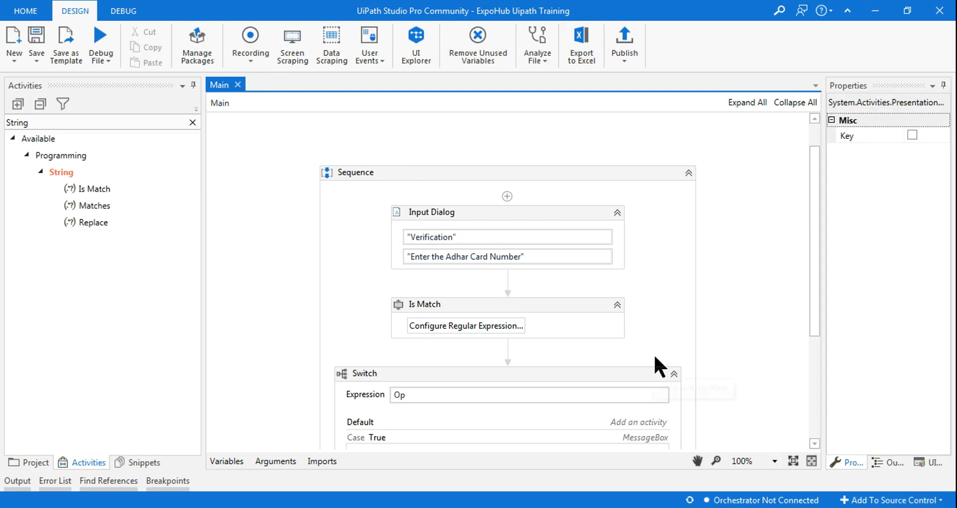
pyautogui.scroll(-3)
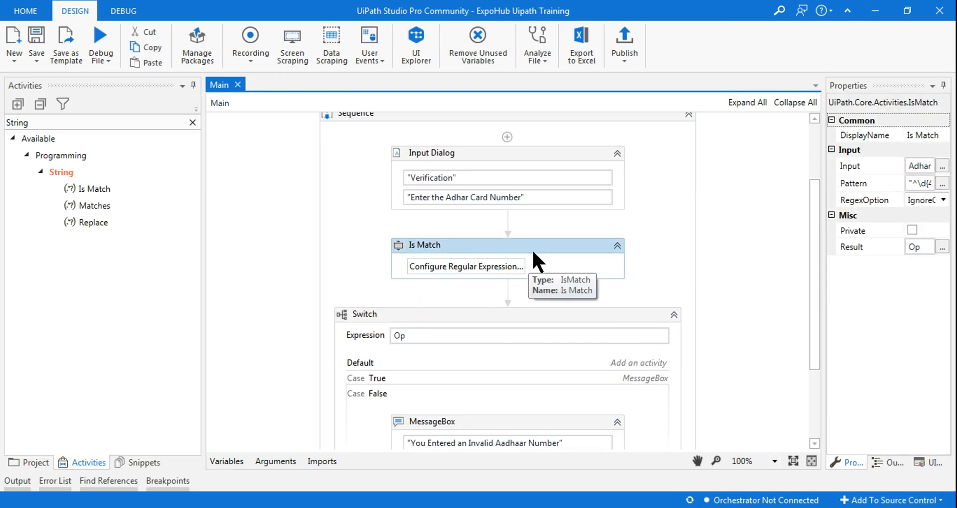
pyautogui.moveTo(941, 210)
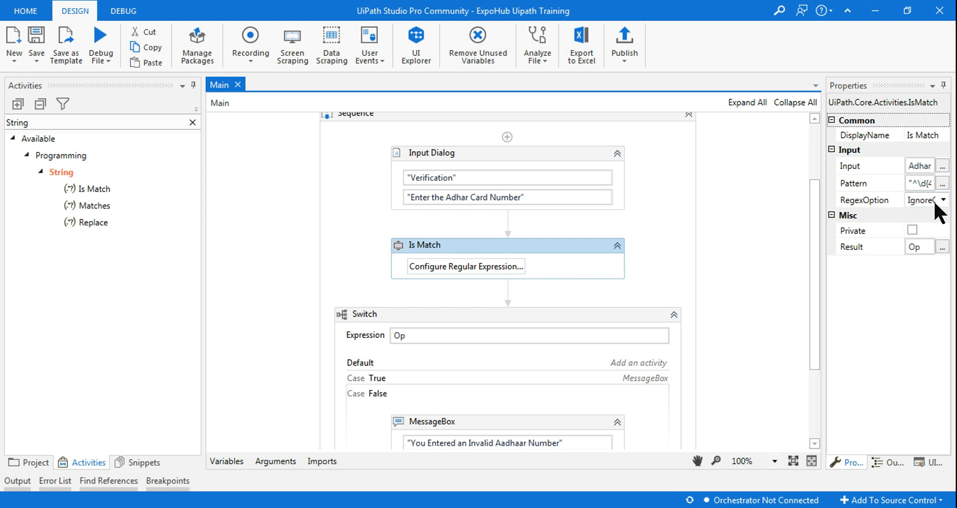
pyautogui.moveTo(540, 250)
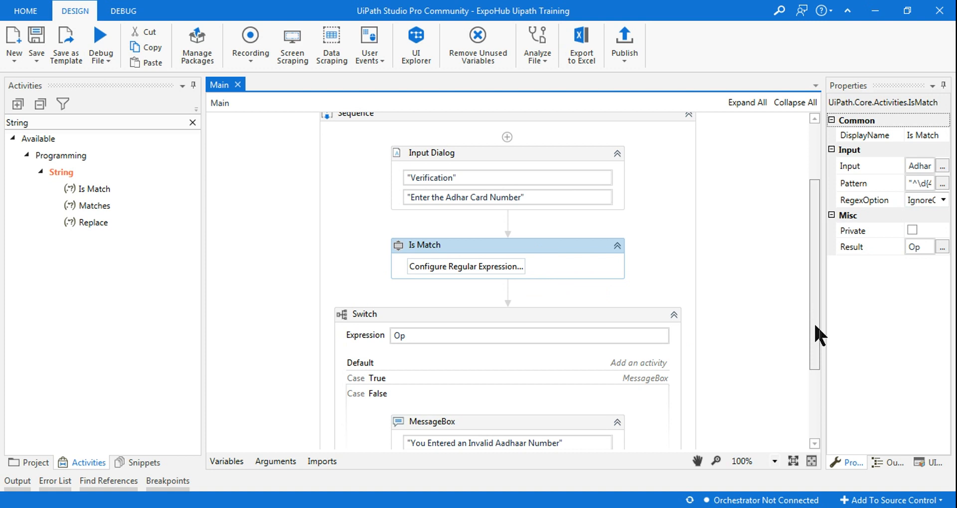
pyautogui.scroll(3)
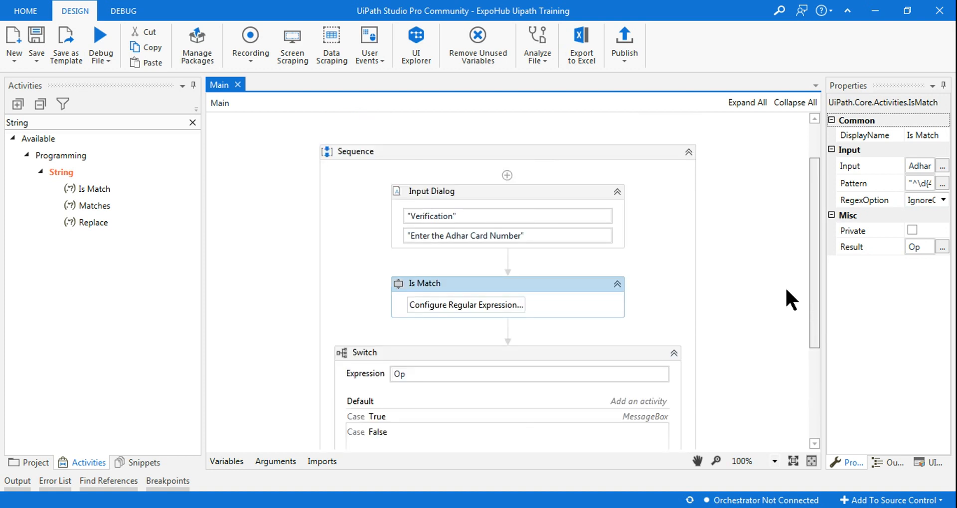
pyautogui.moveTo(562, 276)
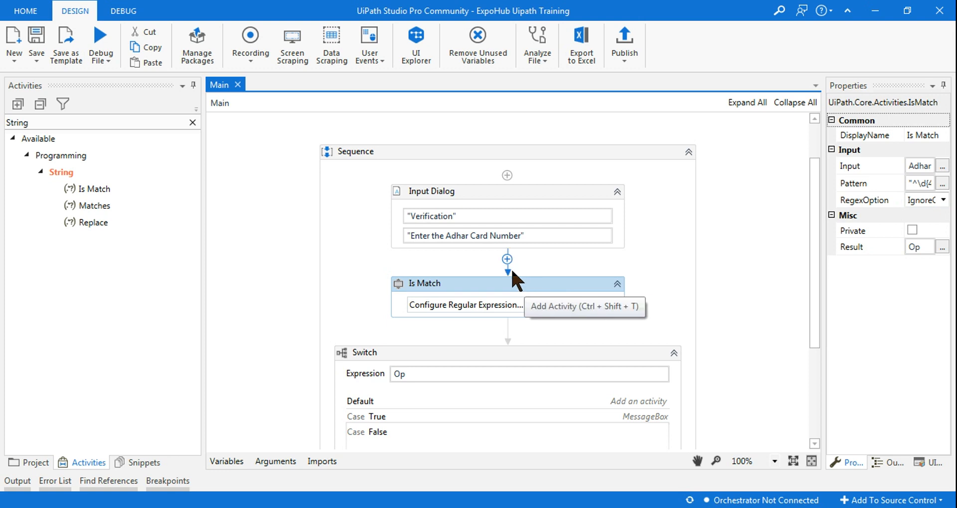
pyautogui.moveTo(816, 259)
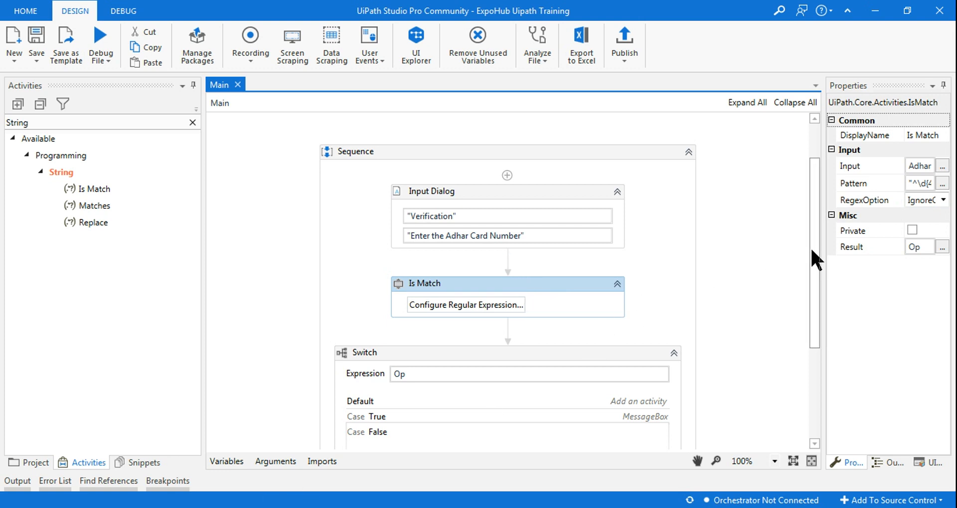
pyautogui.scroll(3)
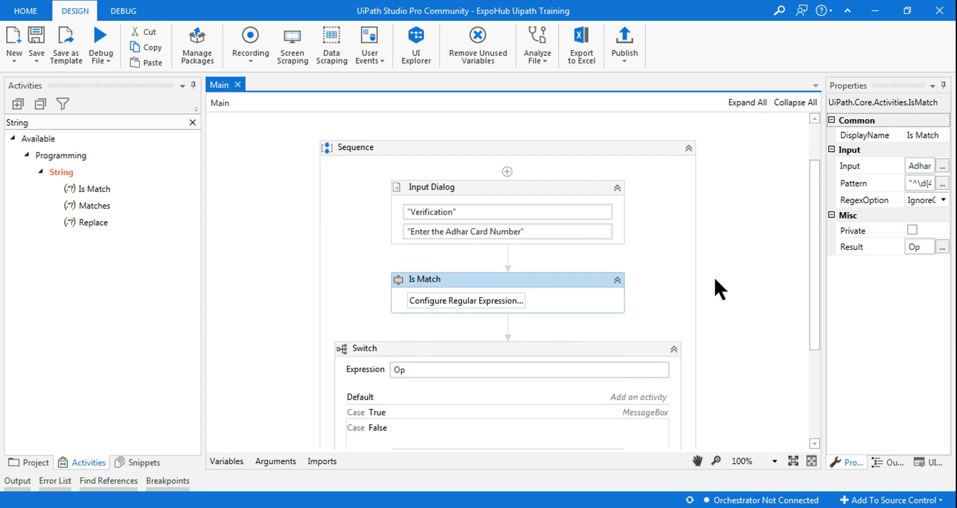
pyautogui.moveTo(765, 303)
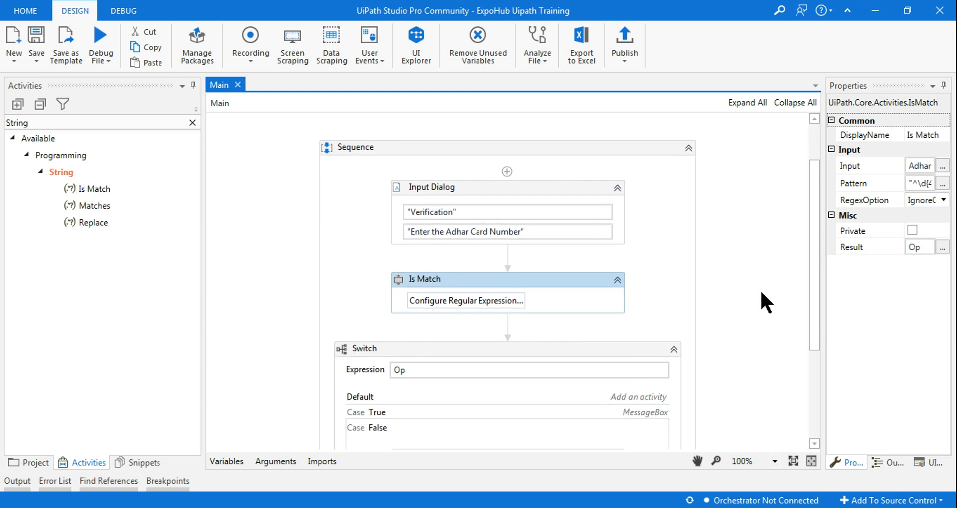
pyautogui.scroll(3)
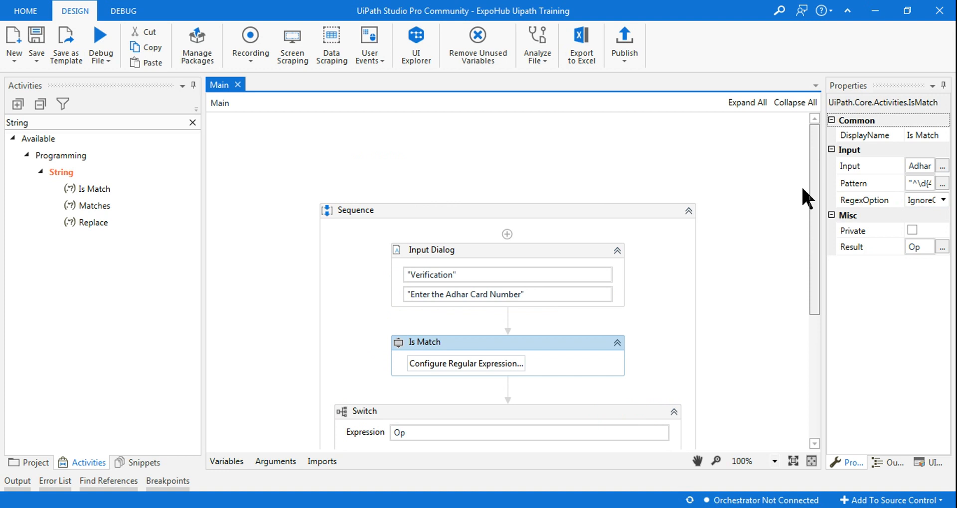
pyautogui.scroll(3)
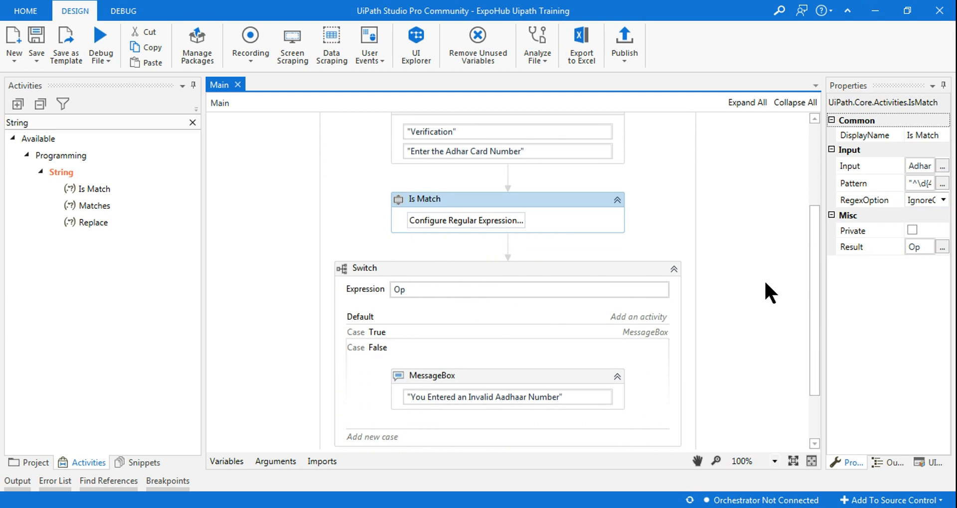
pyautogui.scroll(3)
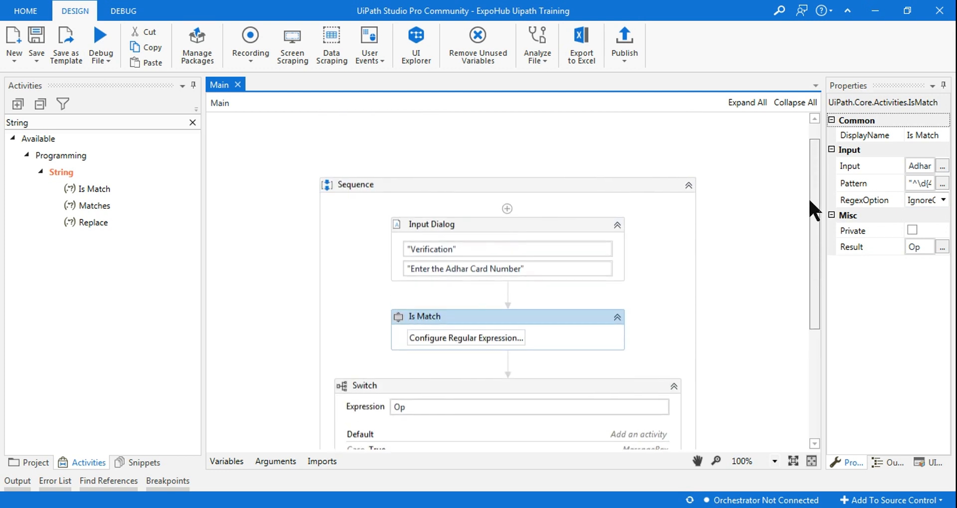
pyautogui.scroll(-3)
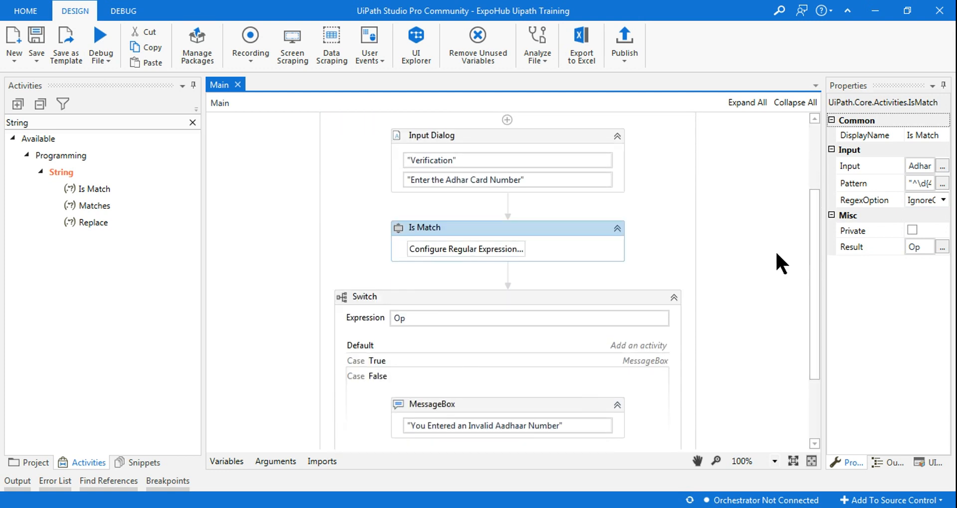